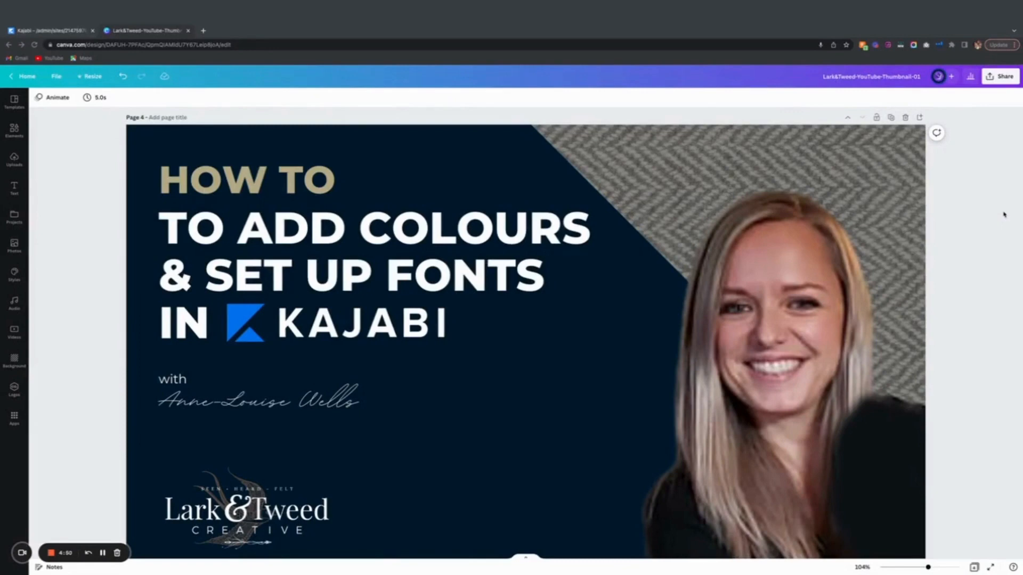
pyautogui.moveTo(877, 148)
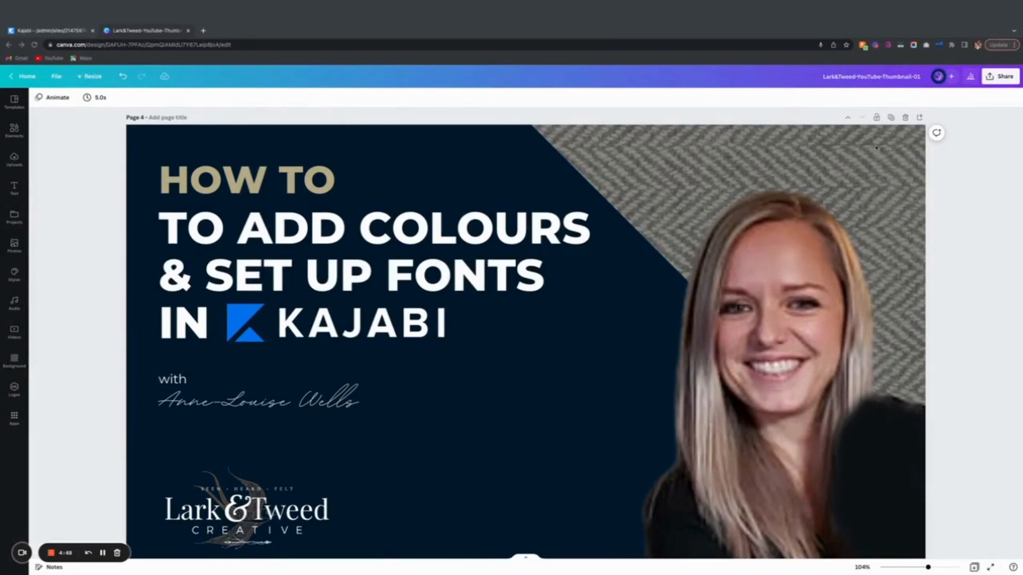
# Step: Return to the Canva home page and locate the Sacred Geometry style guide among recent designs
pyautogui.click(45, 12)
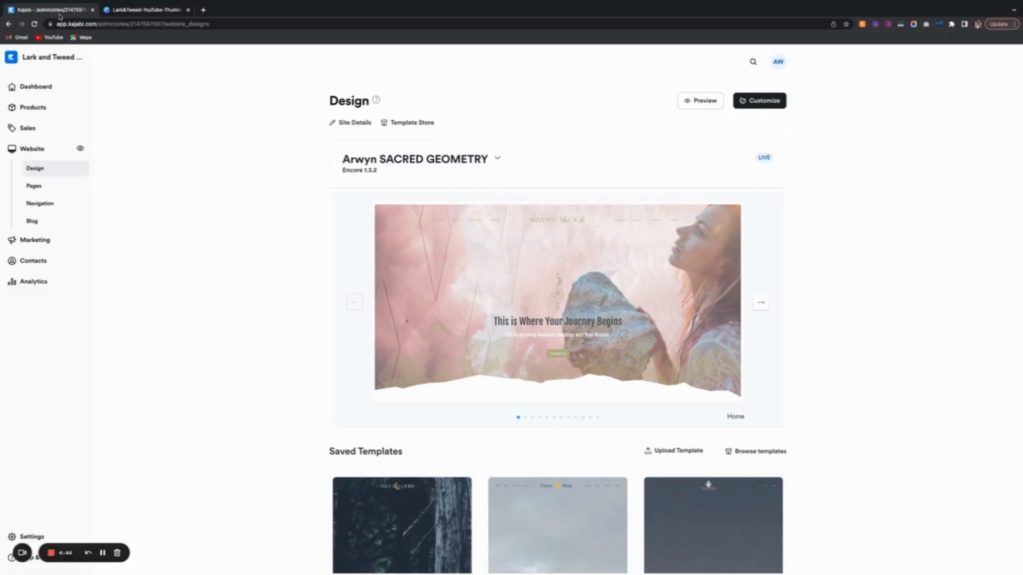
pyautogui.moveTo(139, 208)
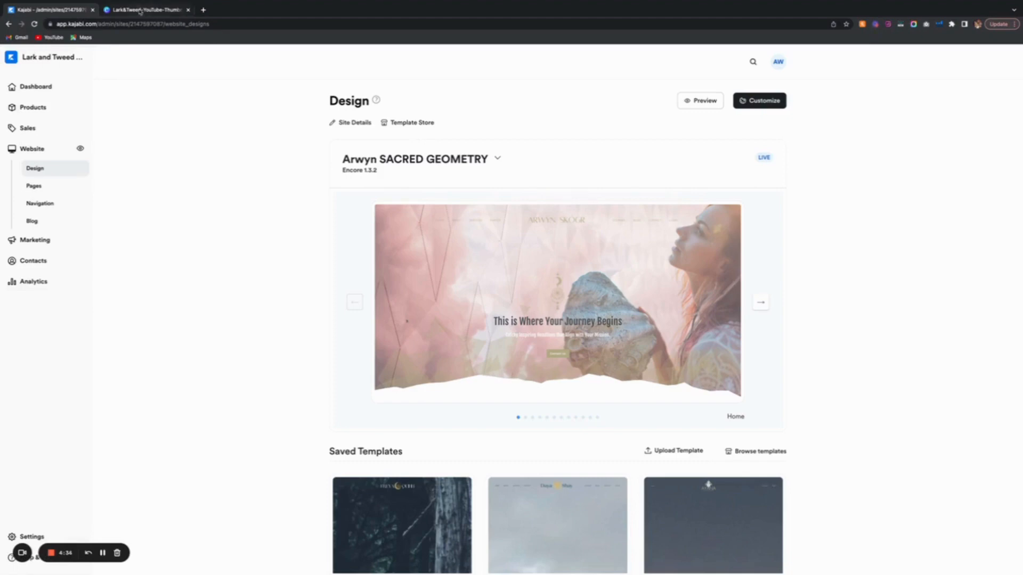
pyautogui.moveTo(145, 10)
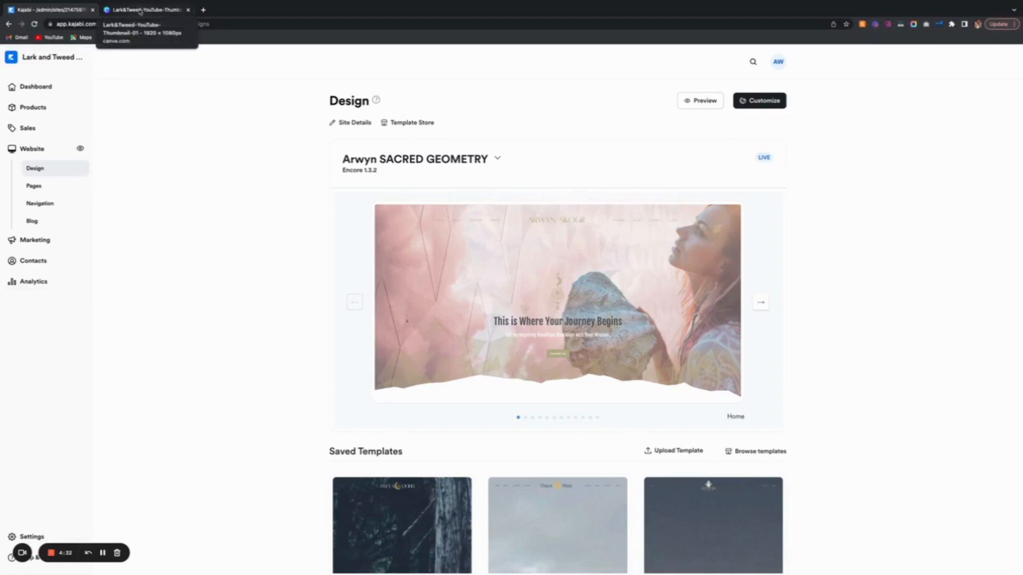
pyautogui.click(146, 10)
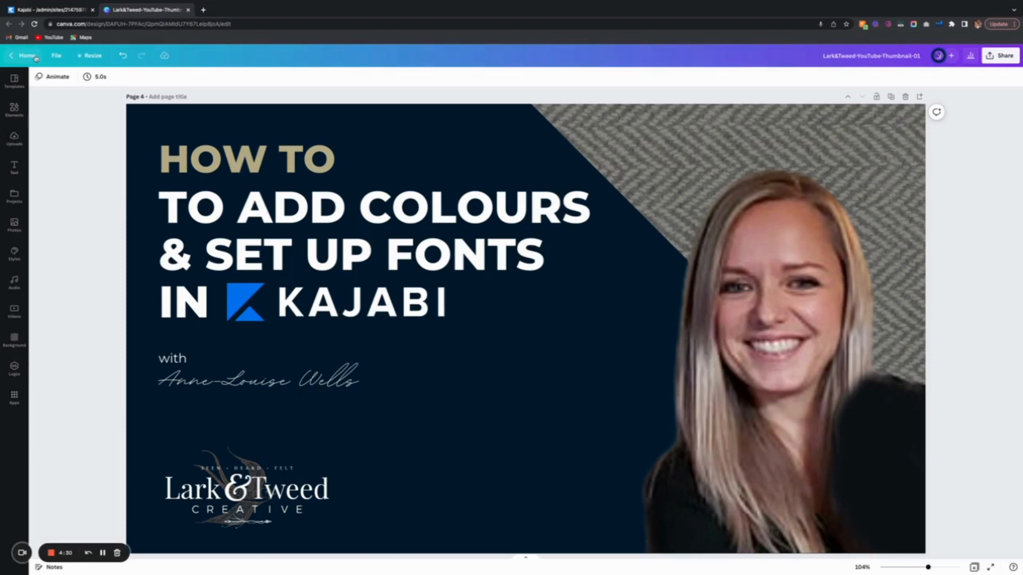
pyautogui.click(27, 55)
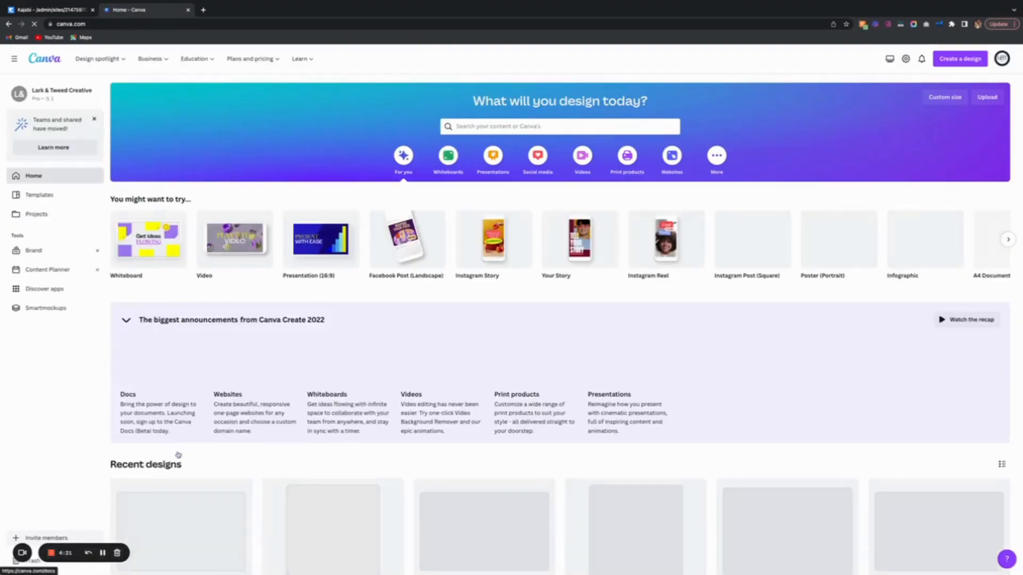
pyautogui.scroll(-3)
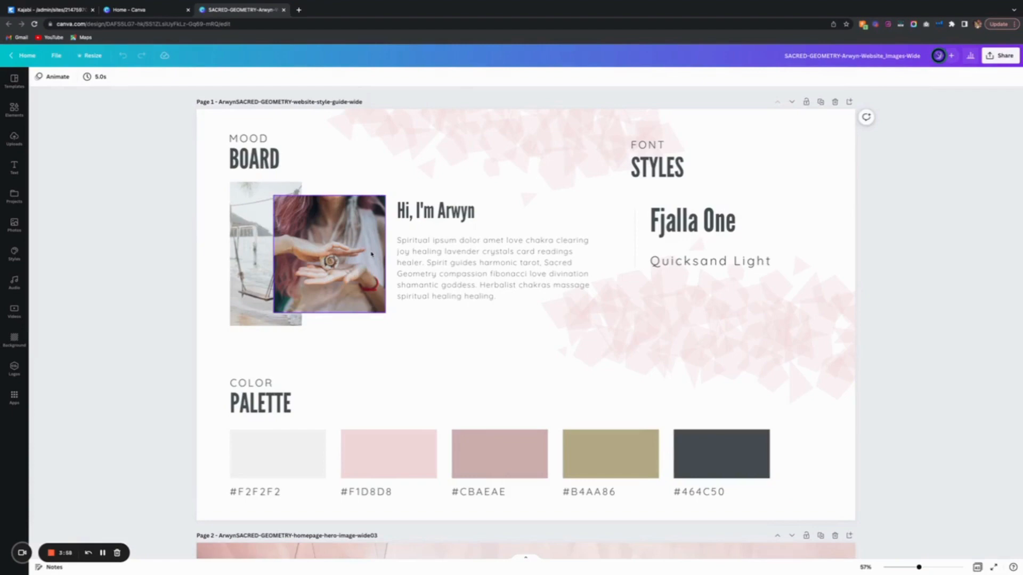
pyautogui.moveTo(293, 248)
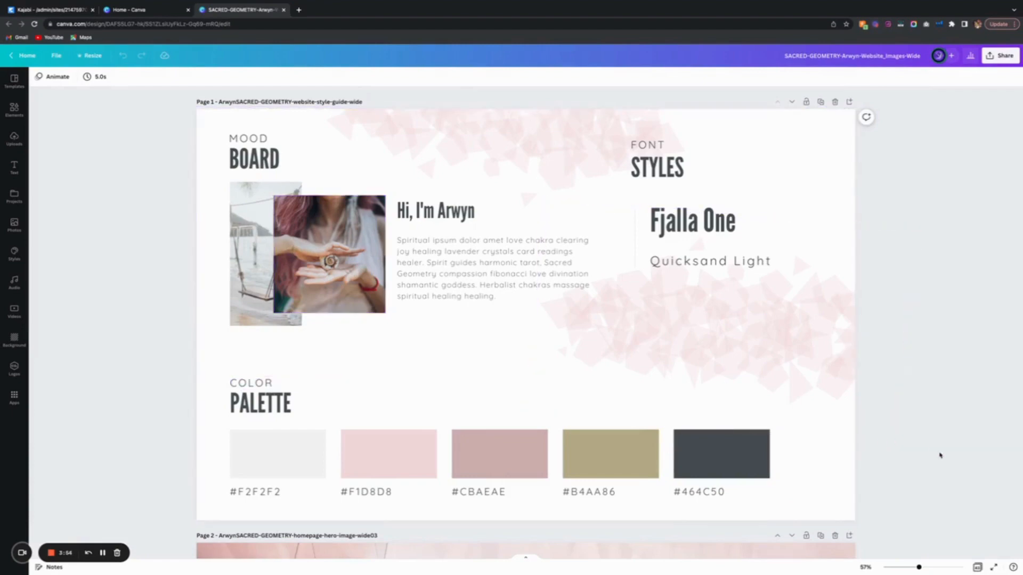
pyautogui.scroll(-3)
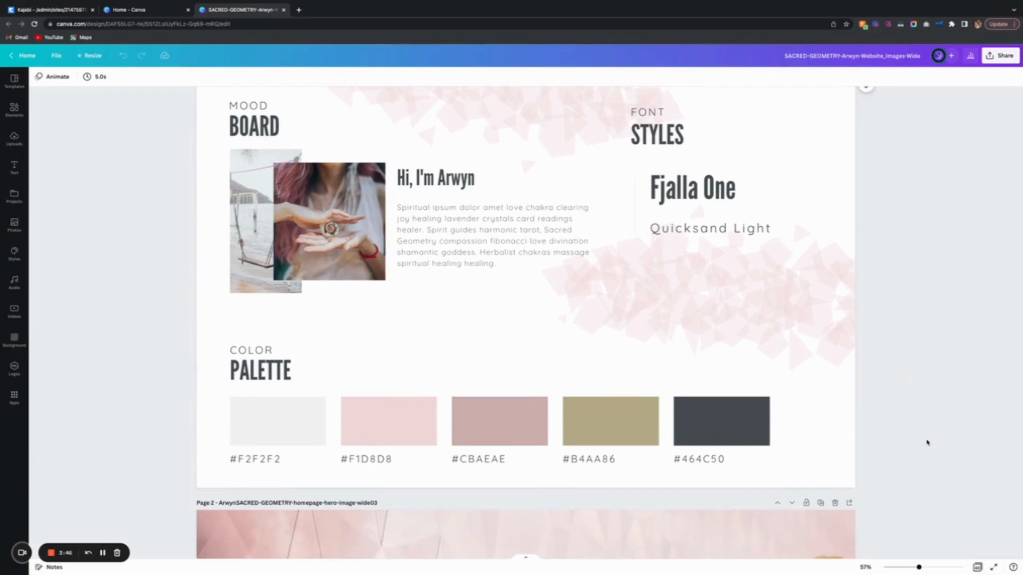
pyautogui.click(277, 419)
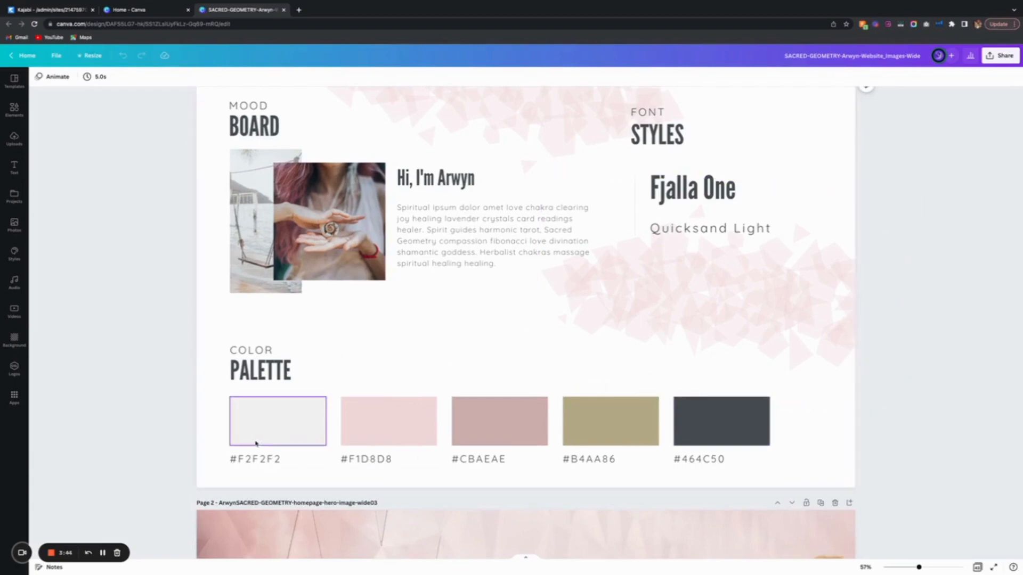
pyautogui.click(388, 458)
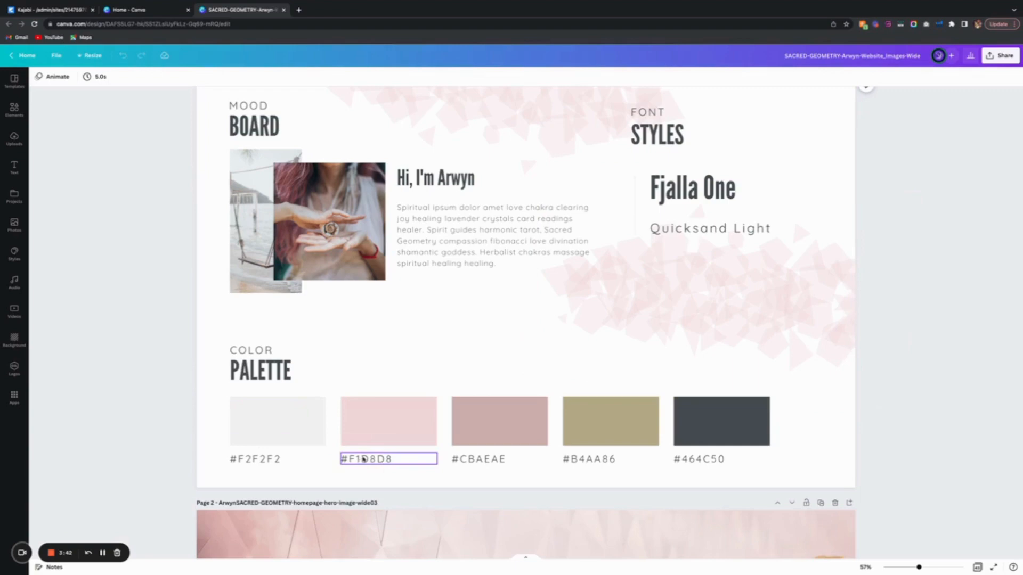
pyautogui.click(721, 458)
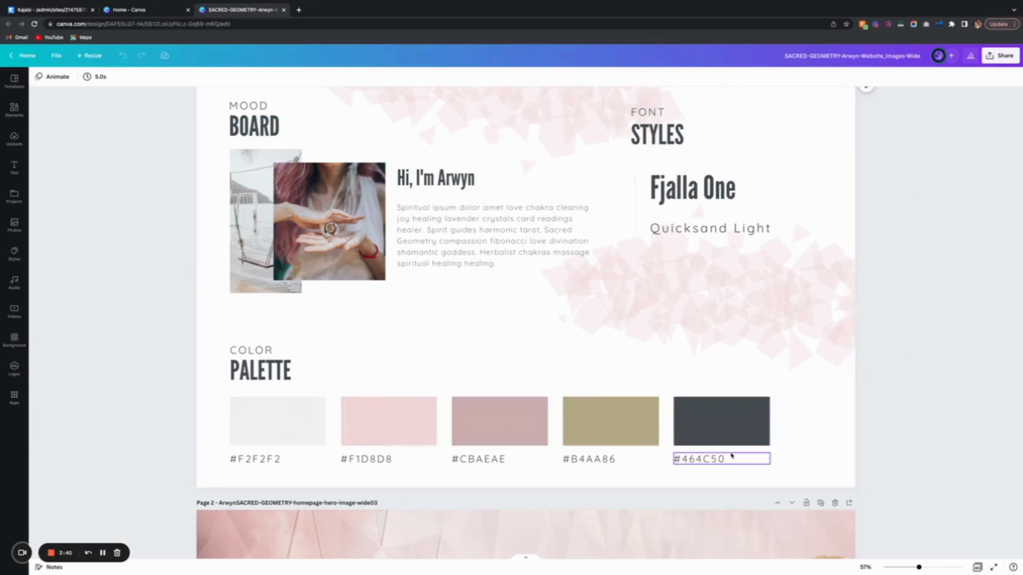
pyautogui.click(499, 420)
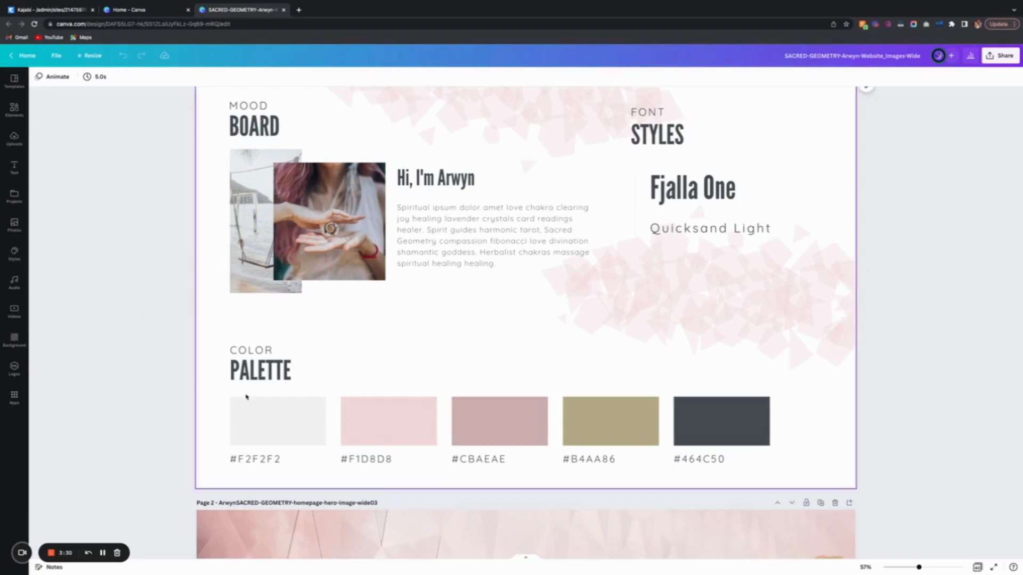
pyautogui.click(499, 421)
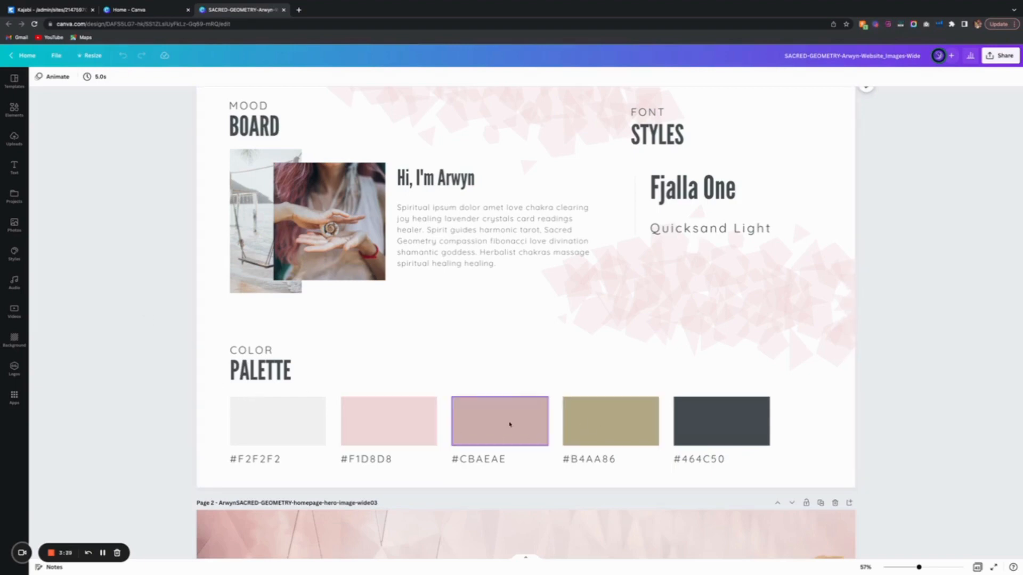
pyautogui.click(611, 420)
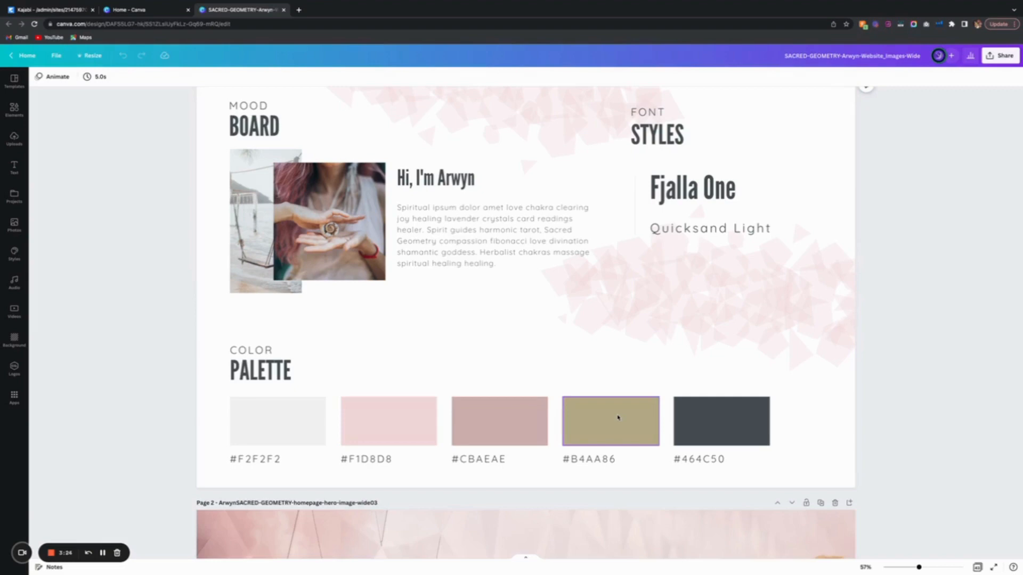
pyautogui.click(277, 421)
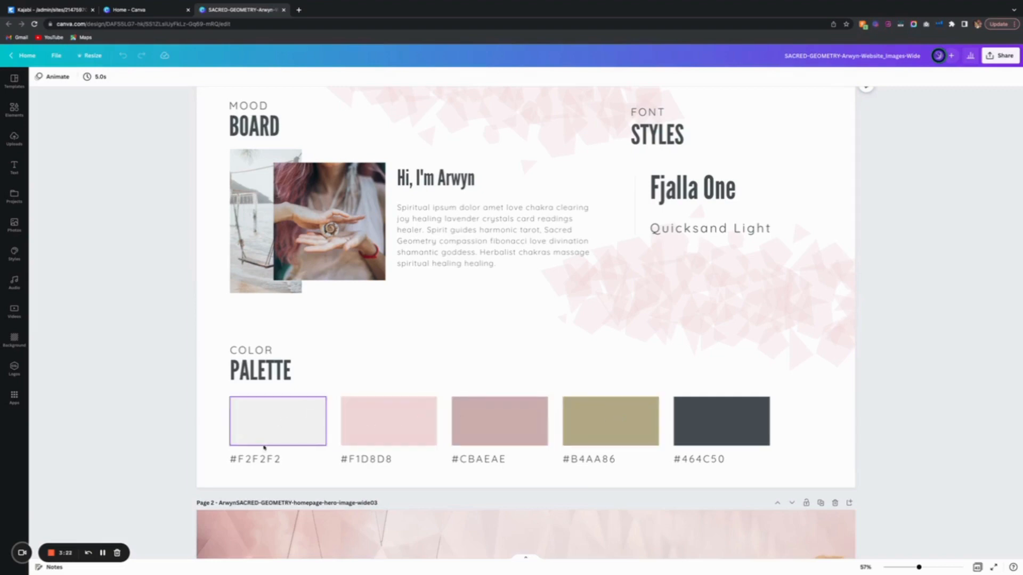
pyautogui.click(277, 420)
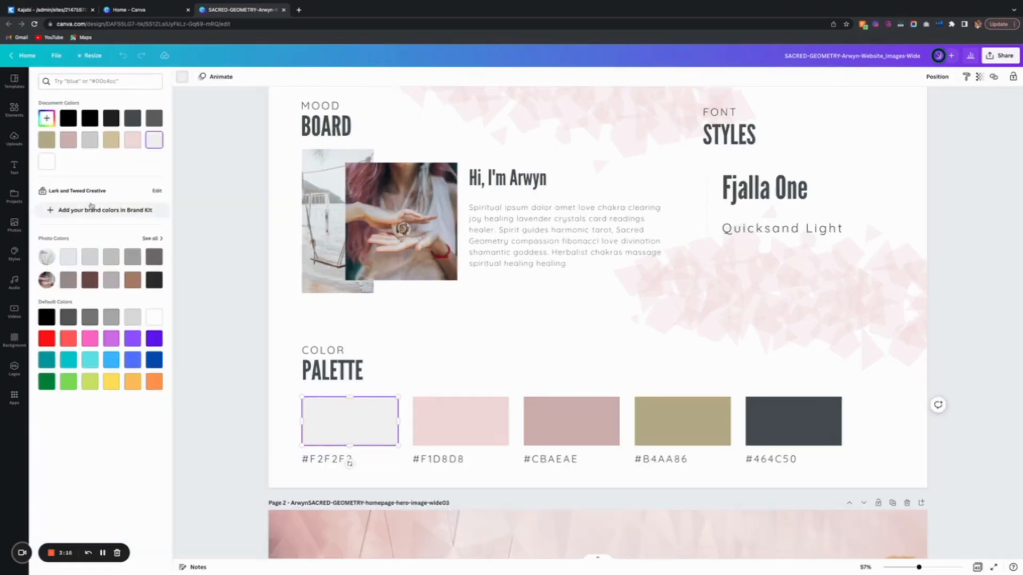
# Step: Recolour the first swatch turquoise and relabel its hex code as #60DAE6
pyautogui.click(46, 118)
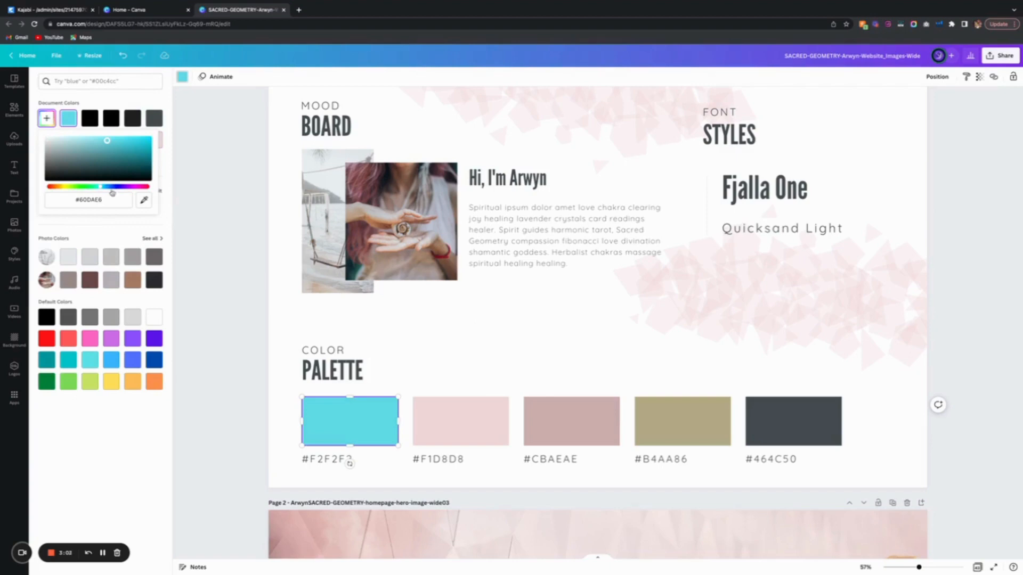
pyautogui.click(89, 199)
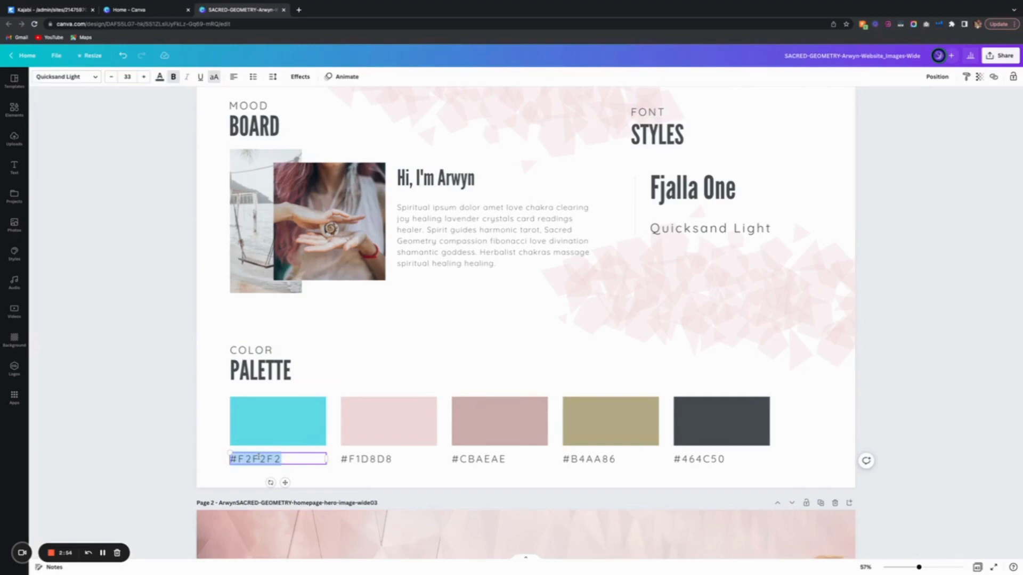
pyautogui.write('60DAE6')
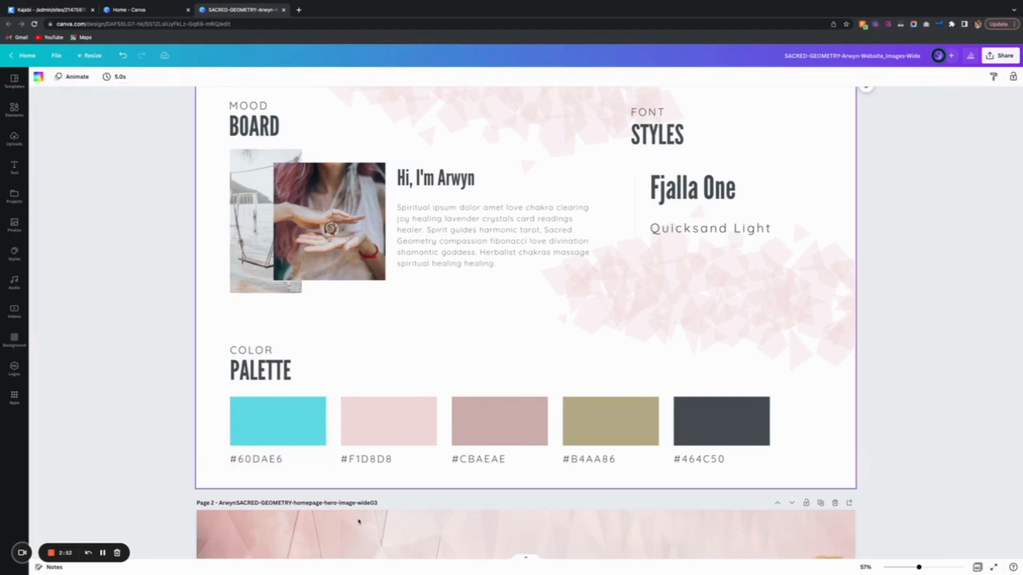
pyautogui.moveTo(384, 498)
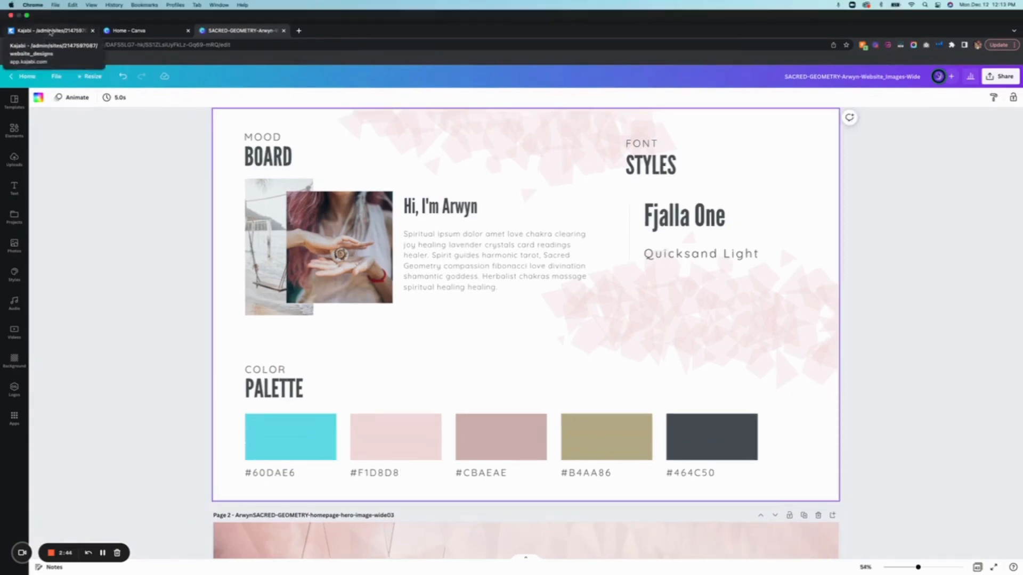
# Step: Switch to the Kajabi Website > Design page for the live theme
pyautogui.click(49, 29)
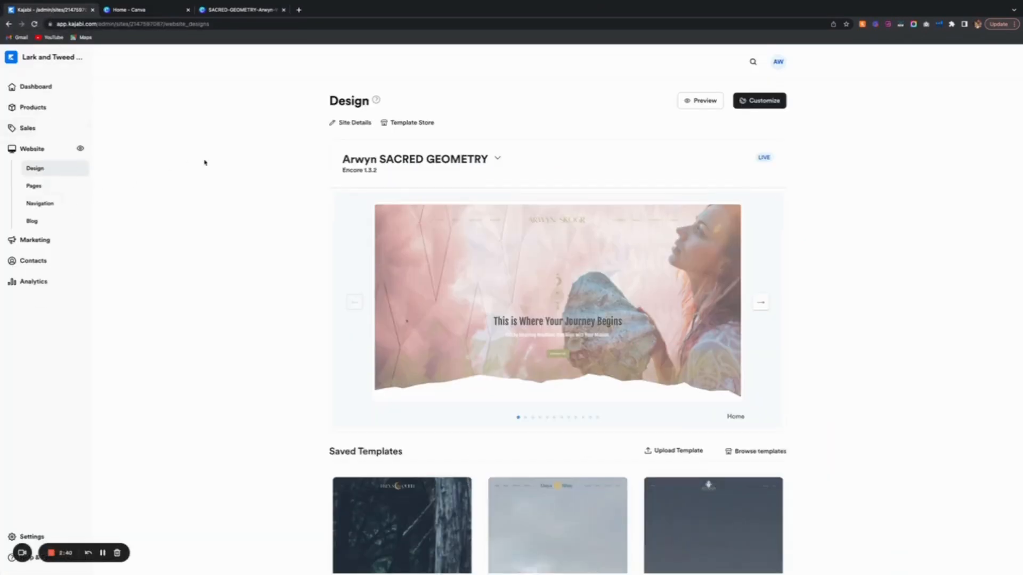
pyautogui.moveTo(556, 269)
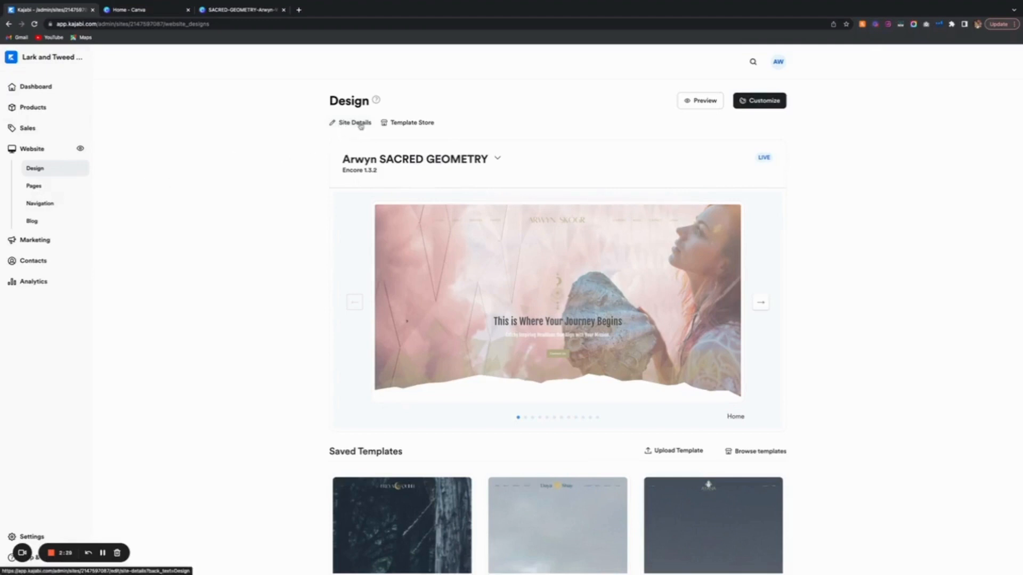
# Step: Review the Site Details colour palette, checking the first default colour
pyautogui.click(354, 122)
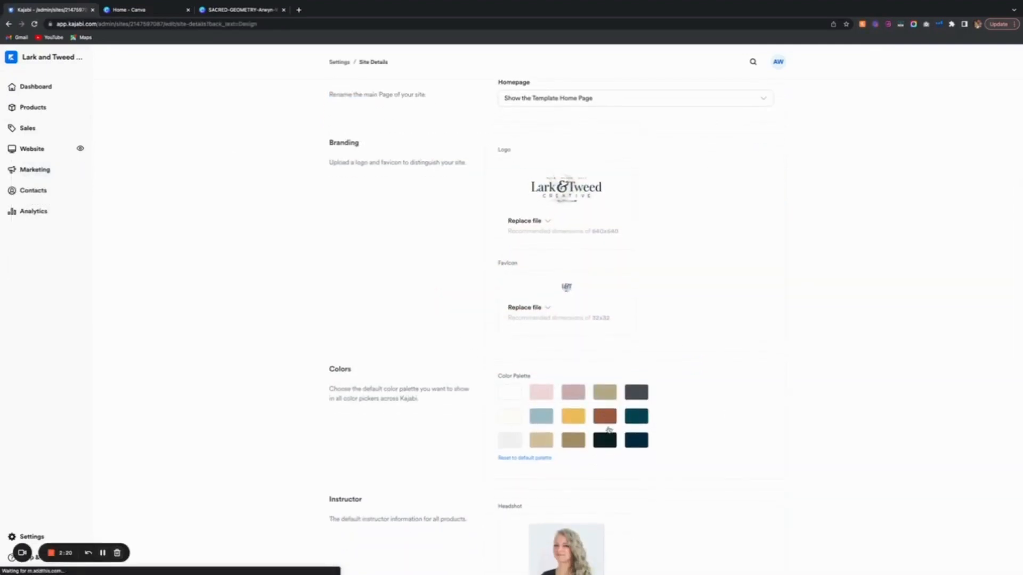
pyautogui.scroll(-3)
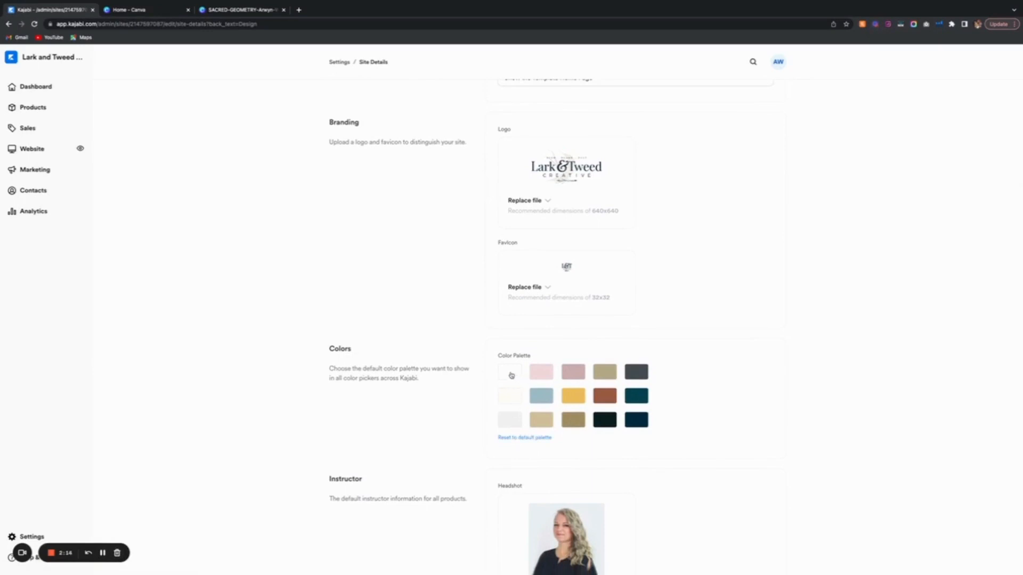
pyautogui.click(510, 372)
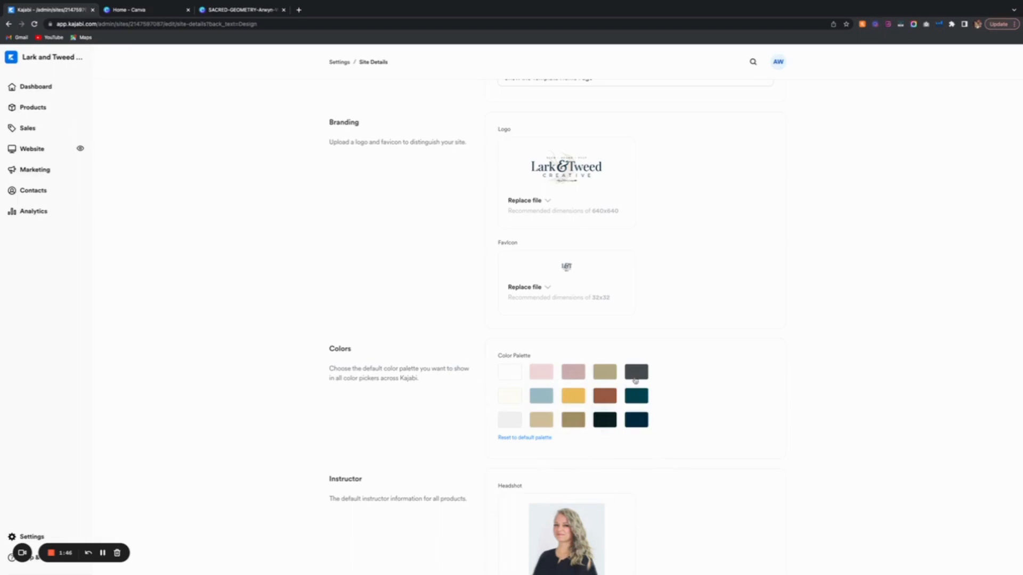
pyautogui.moveTo(545, 387)
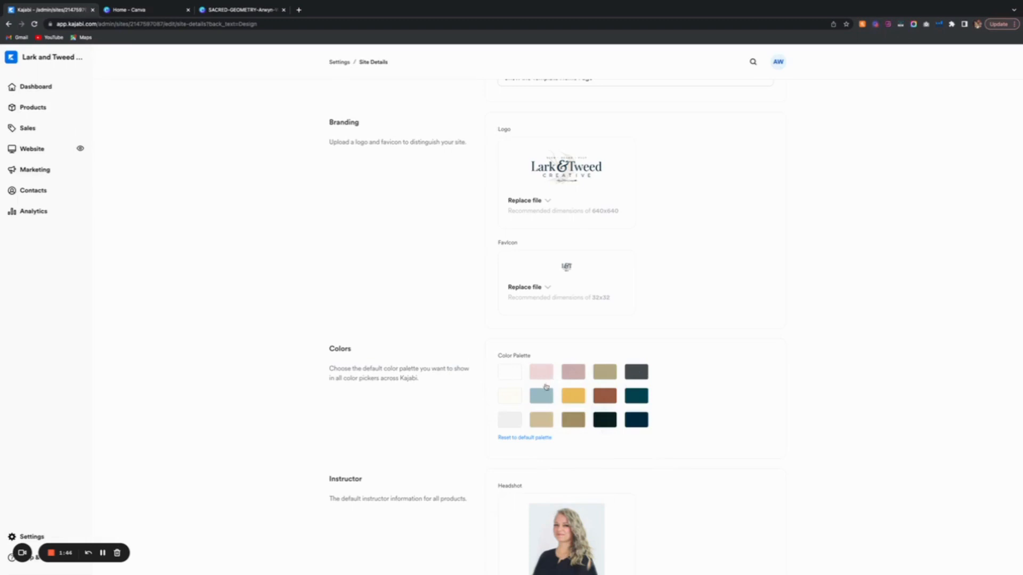
pyautogui.scroll(-3)
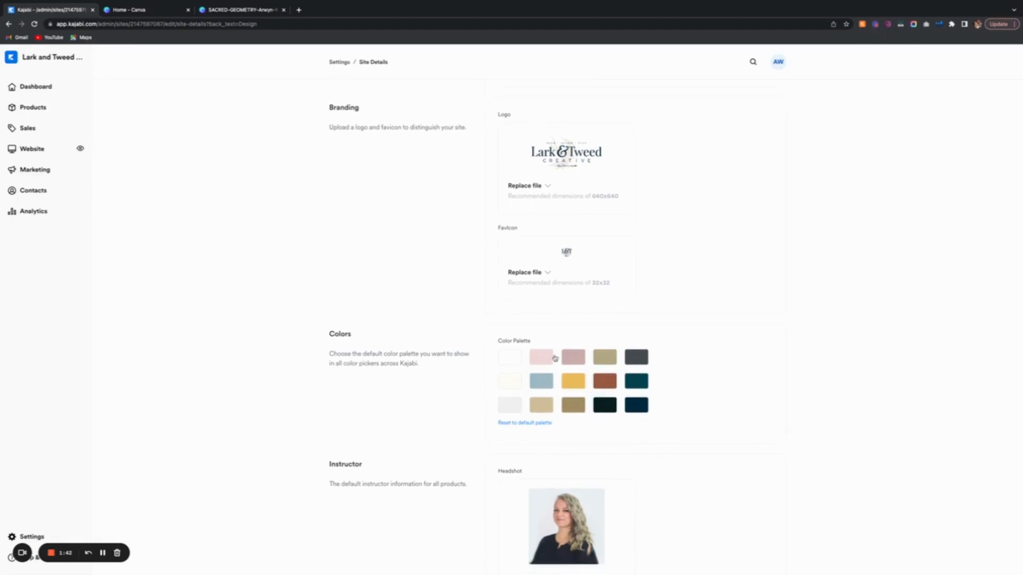
pyautogui.moveTo(31, 149)
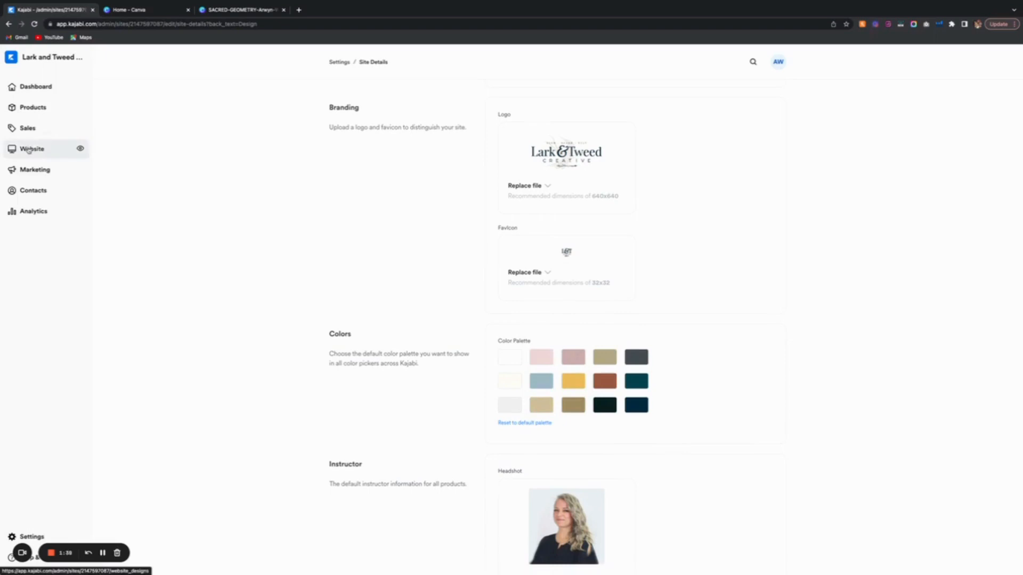
# Step: Head back to the Website Design section
pyautogui.click(30, 149)
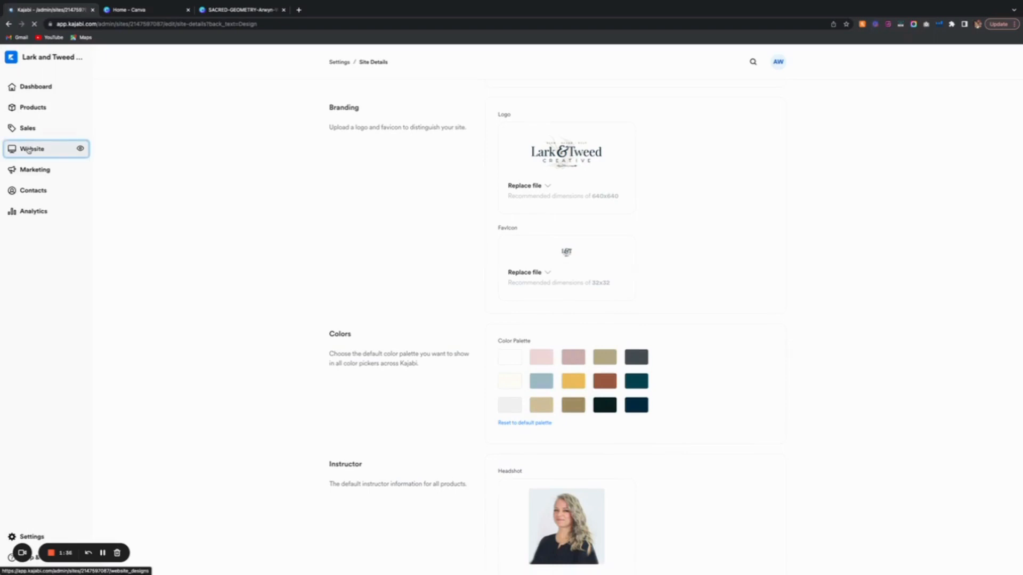
pyautogui.click(31, 149)
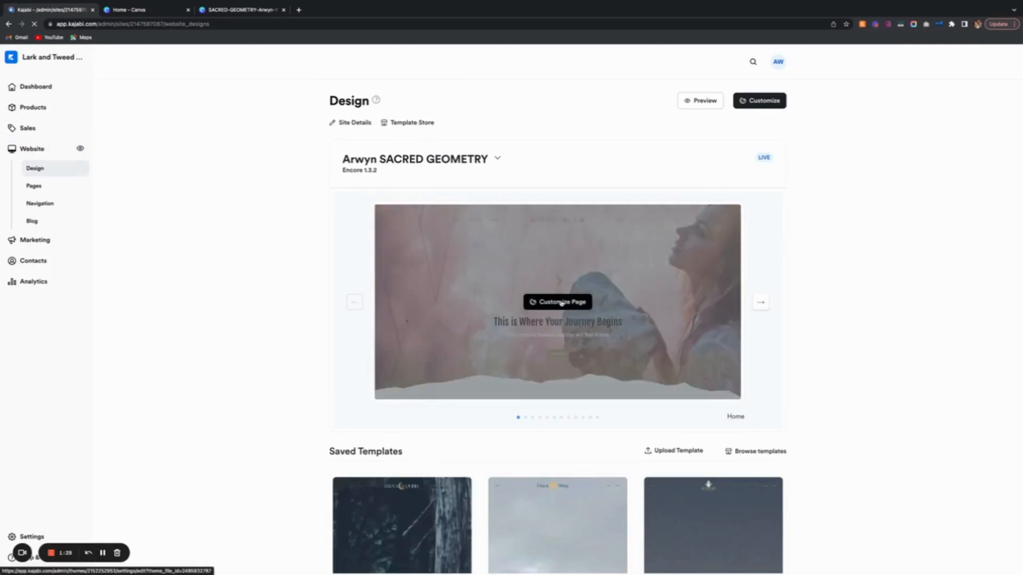
# Step: Customize the live theme's home page in the page editor
pyautogui.click(557, 302)
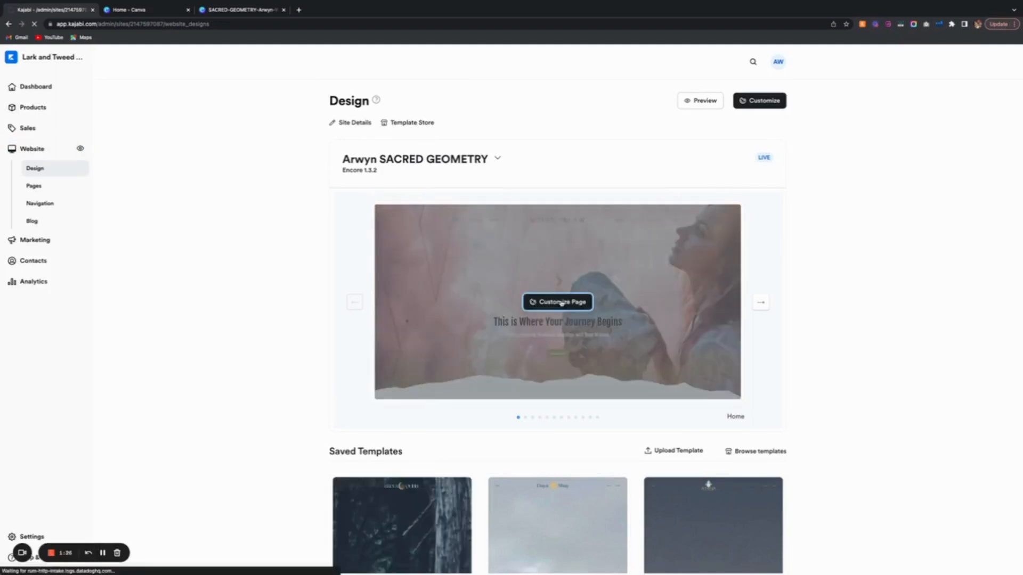
pyautogui.click(557, 302)
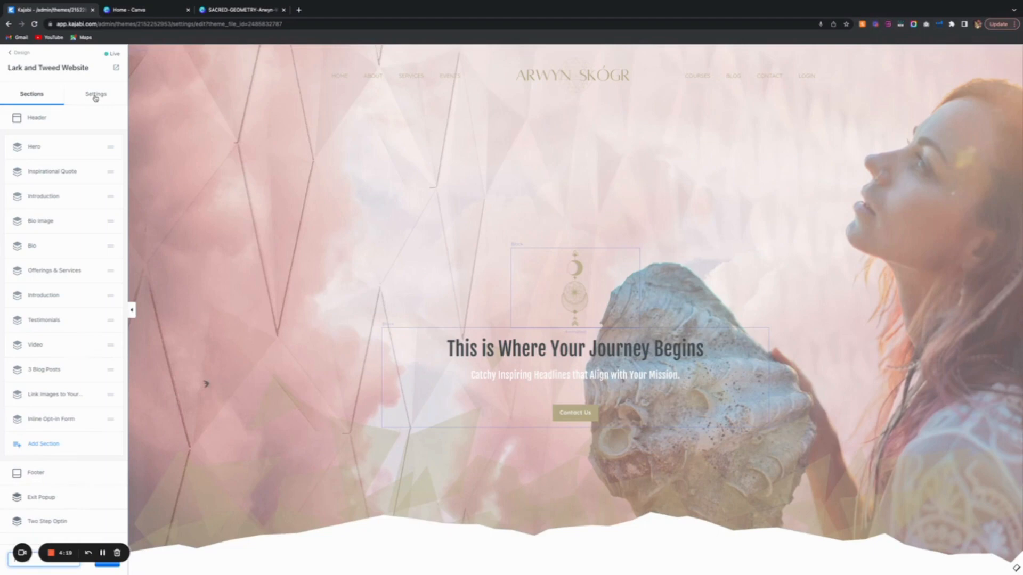
# Step: Show the theme Settings list, preview the site in a new tab, and return to the editor
pyautogui.click(95, 95)
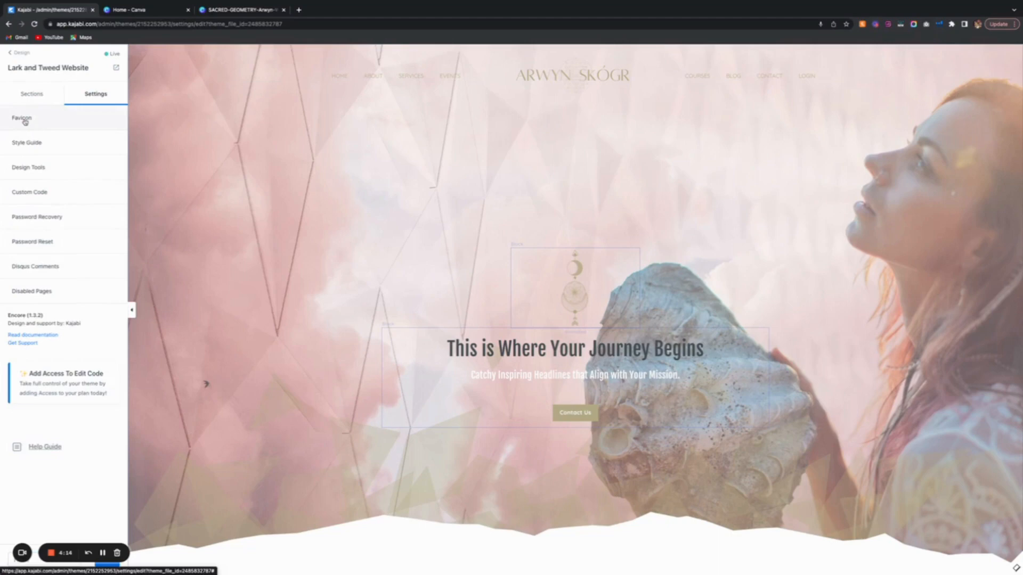
pyautogui.moveTo(126, 43)
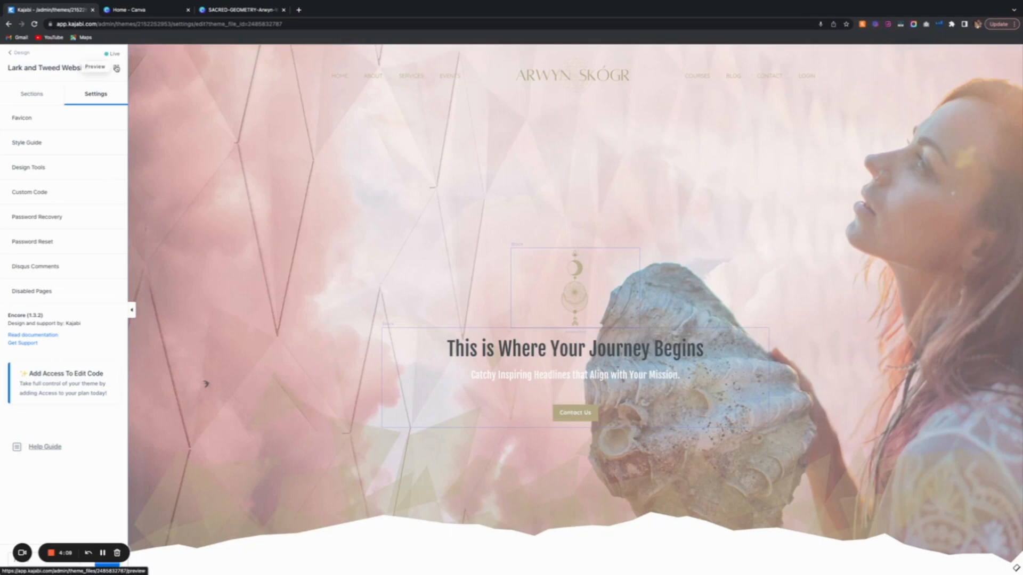
pyautogui.click(94, 66)
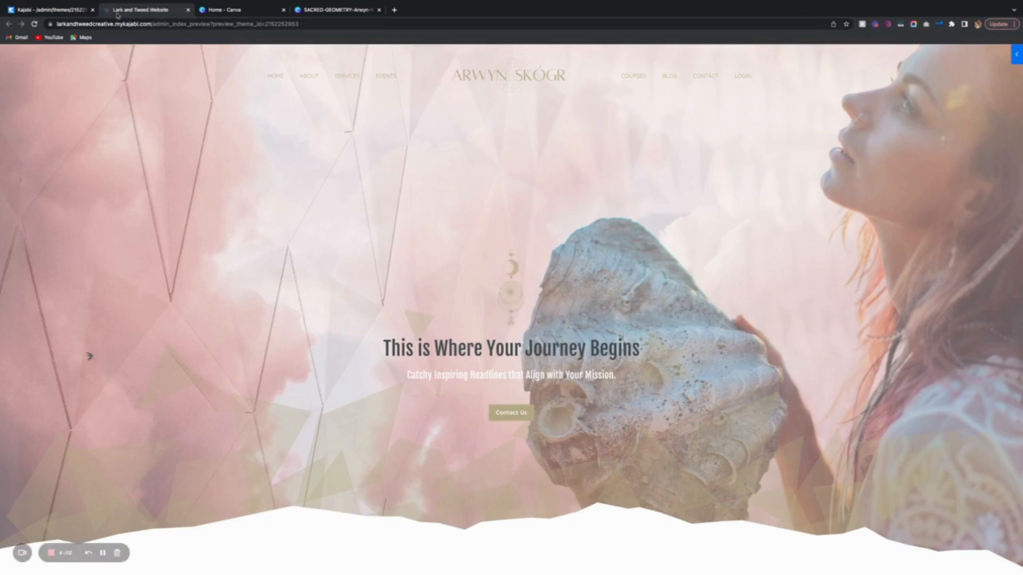
pyautogui.moveTo(145, 10)
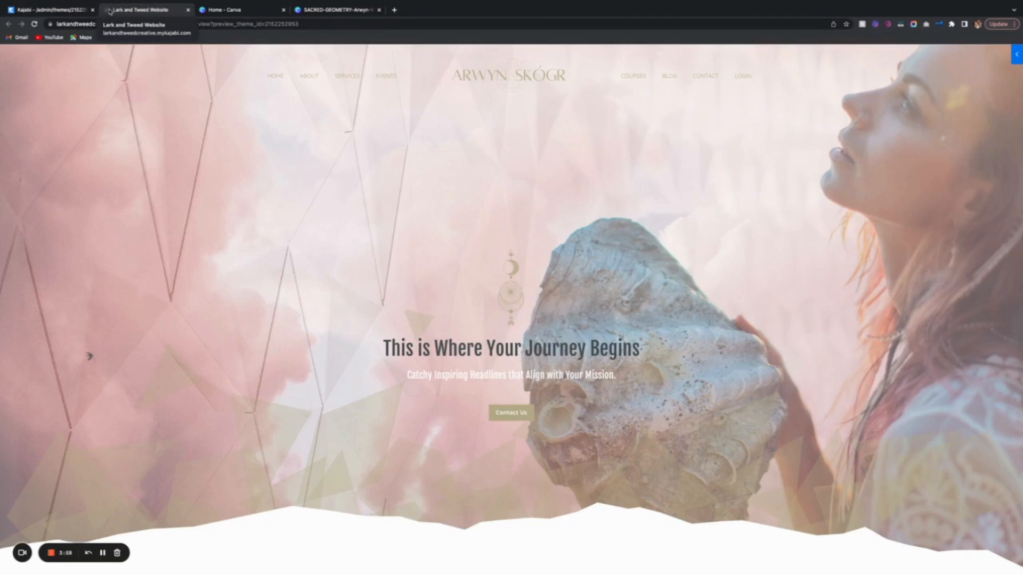
pyautogui.click(49, 10)
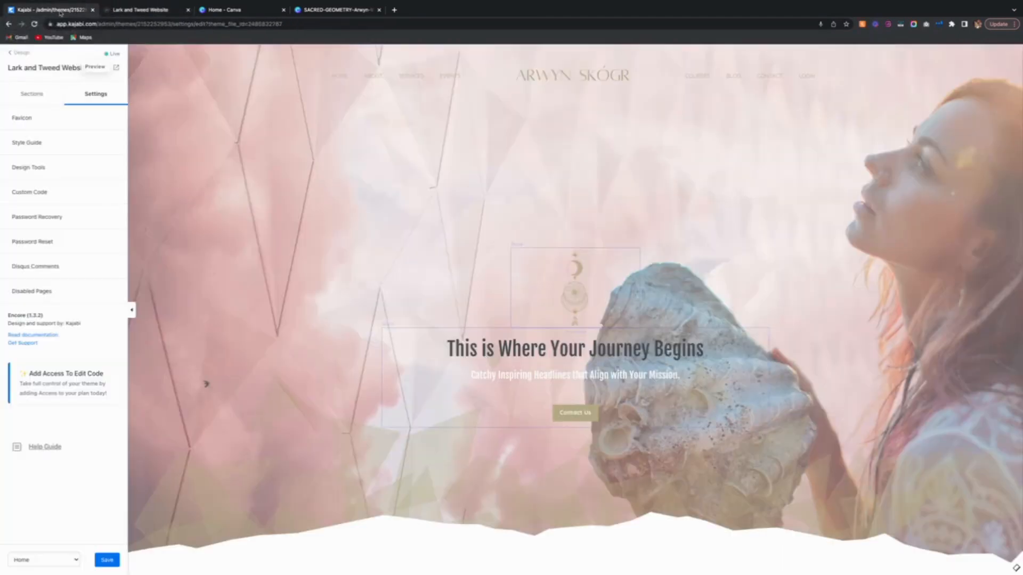
# Step: Check the Favicon settings, then enter the Style Guide settings
pyautogui.click(21, 118)
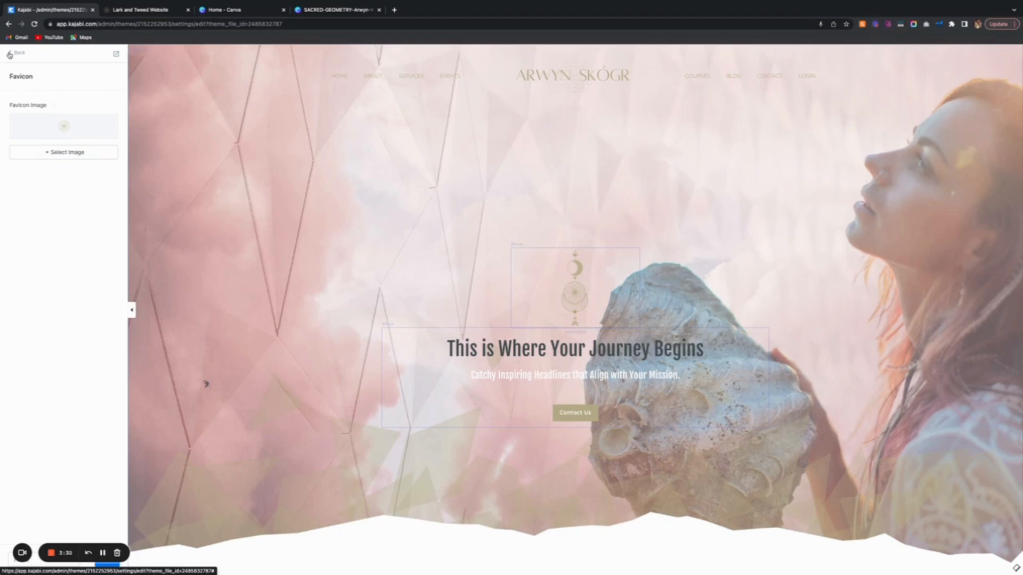
pyautogui.click(18, 53)
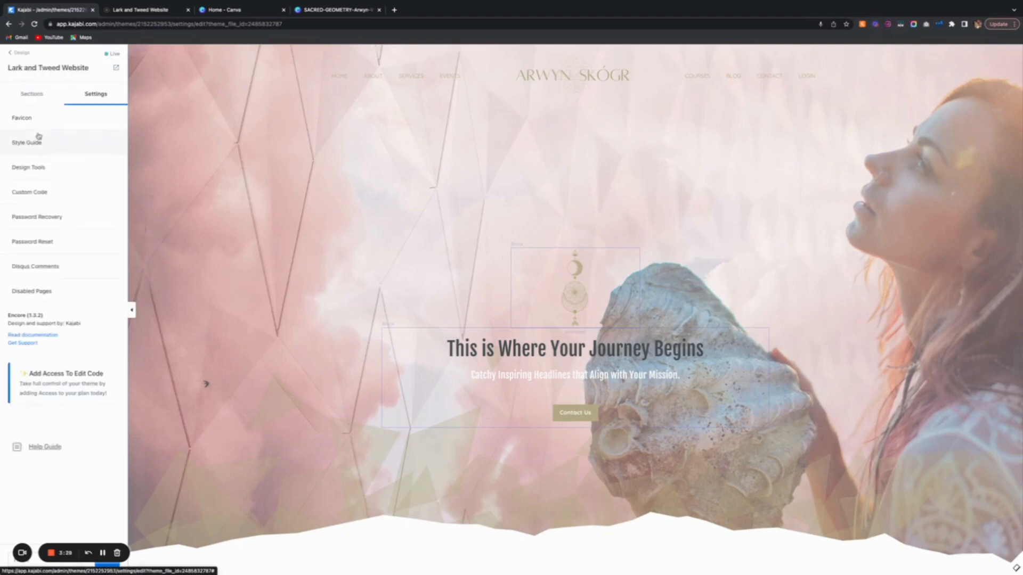
pyautogui.click(26, 142)
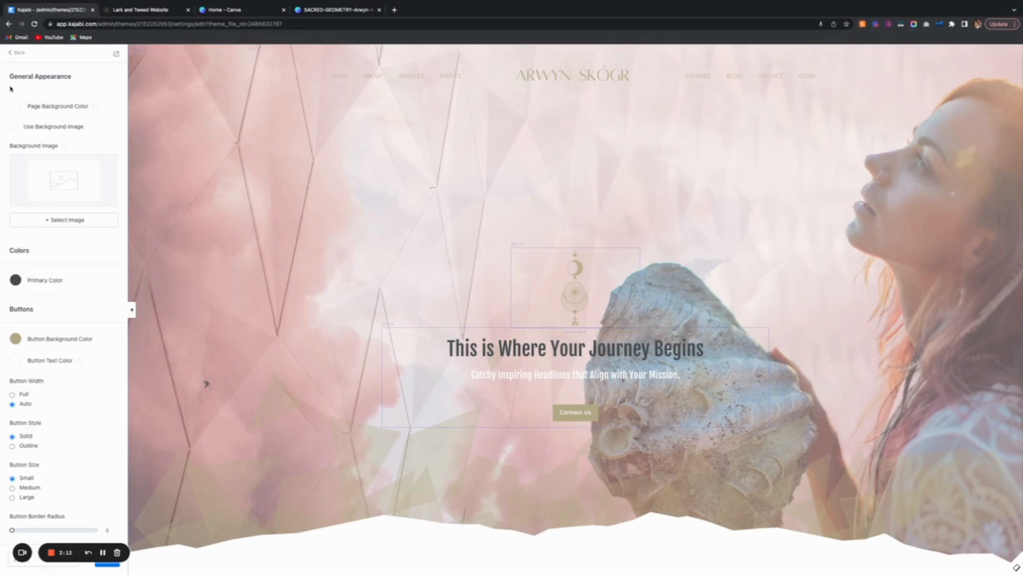
pyautogui.click(16, 107)
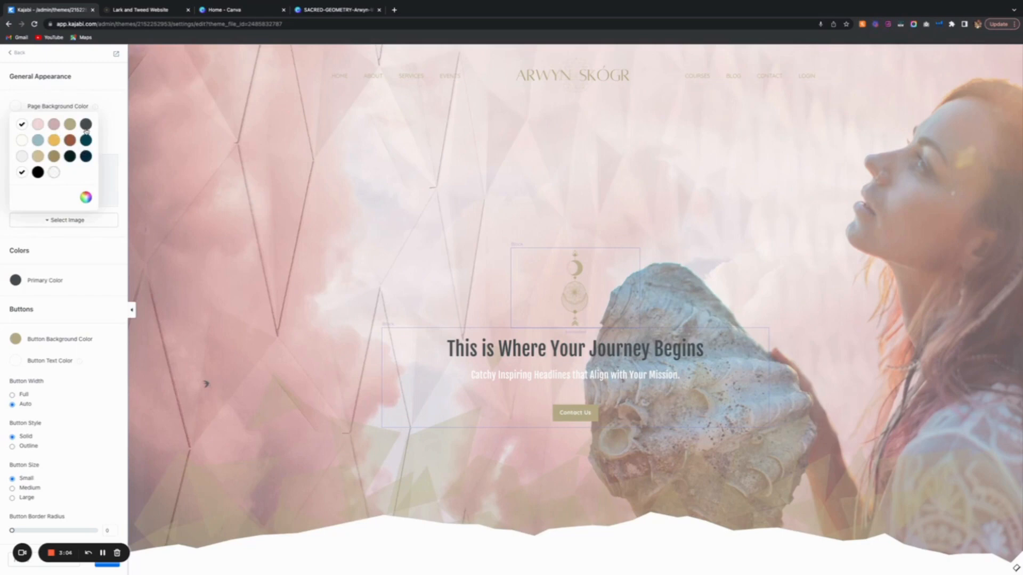
pyautogui.moveTo(86, 141)
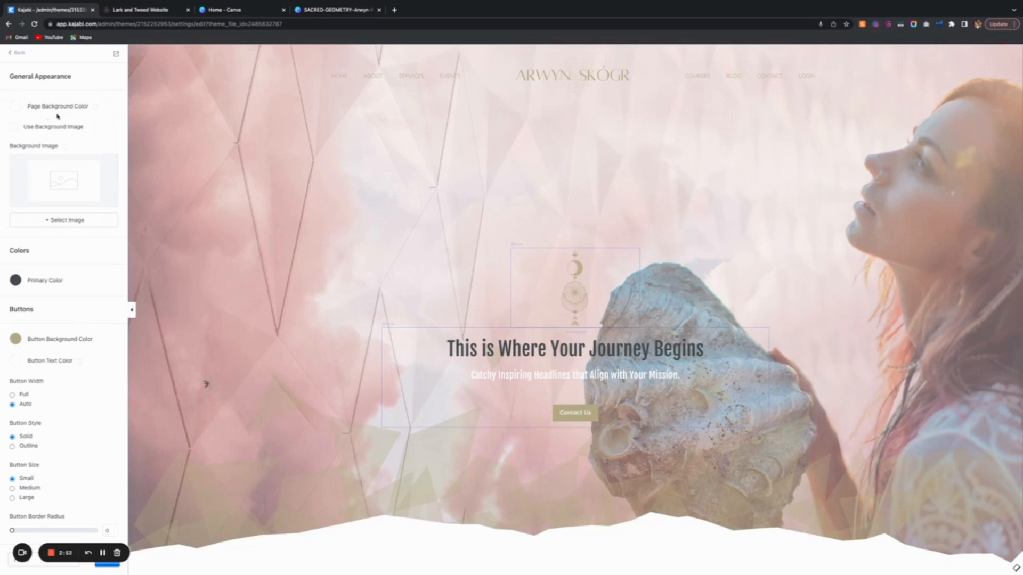
pyautogui.scroll(-3)
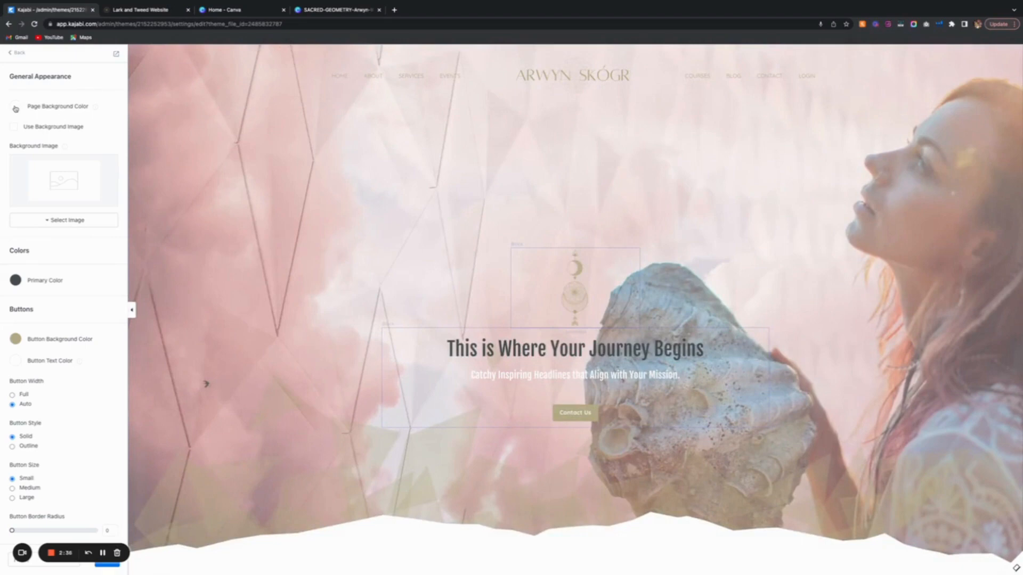
pyautogui.scroll(-3)
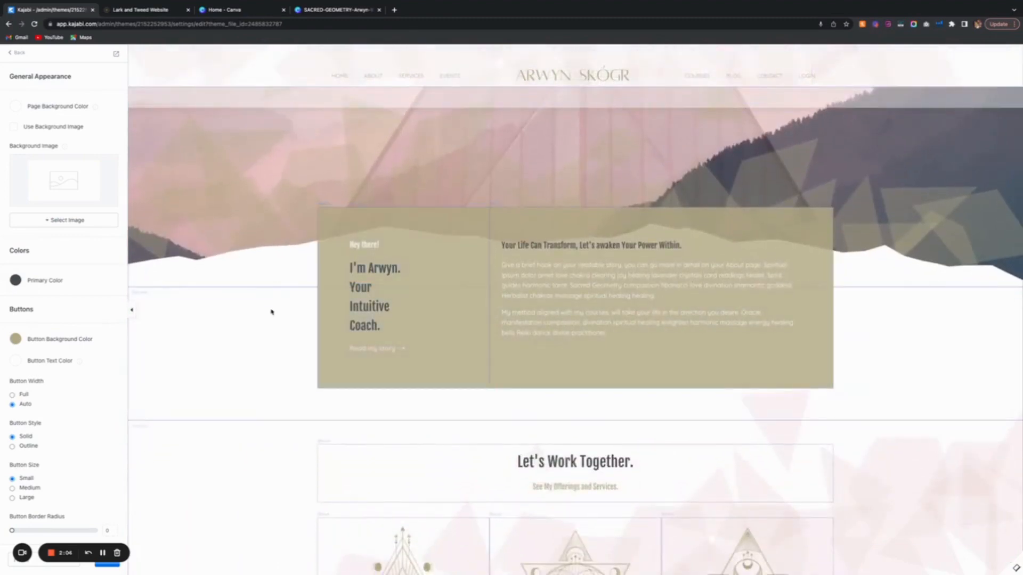
pyautogui.scroll(-3)
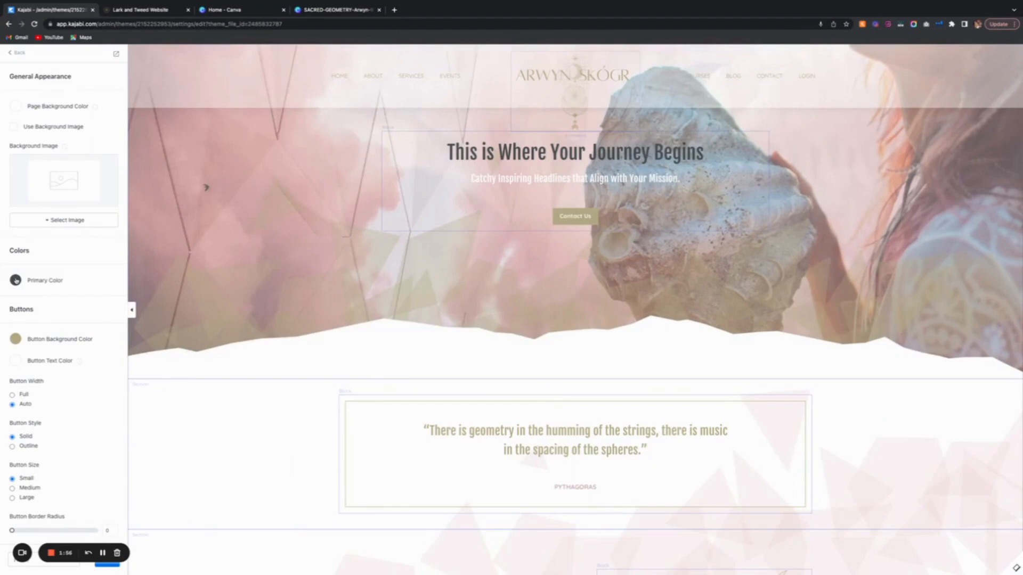
pyautogui.click(16, 280)
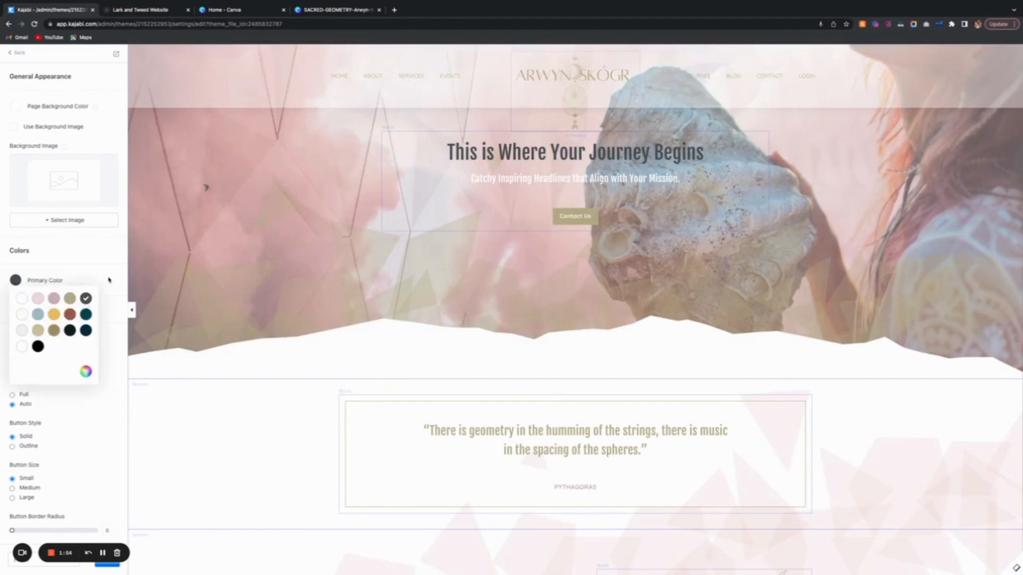
pyautogui.click(15, 280)
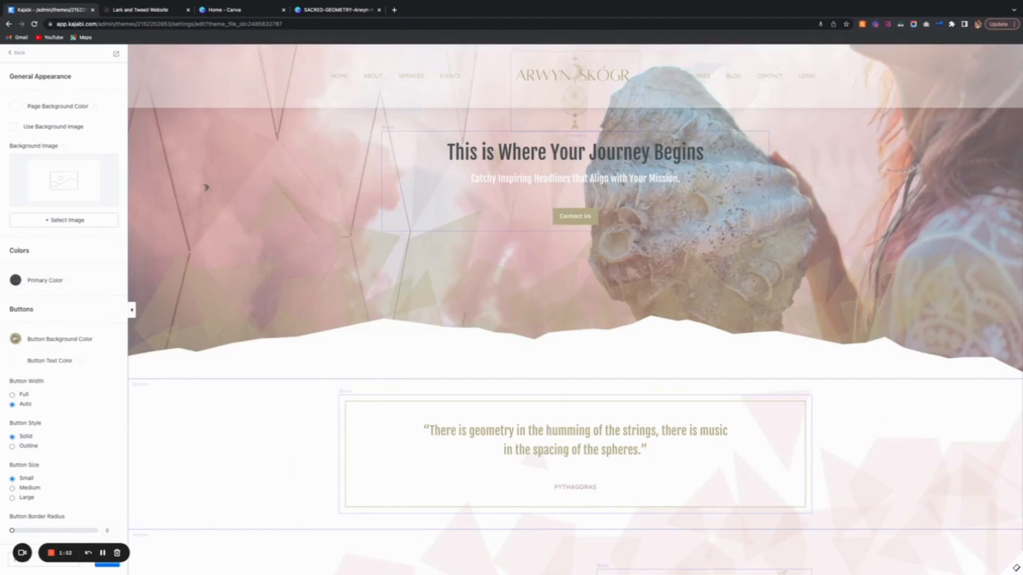
pyautogui.click(15, 339)
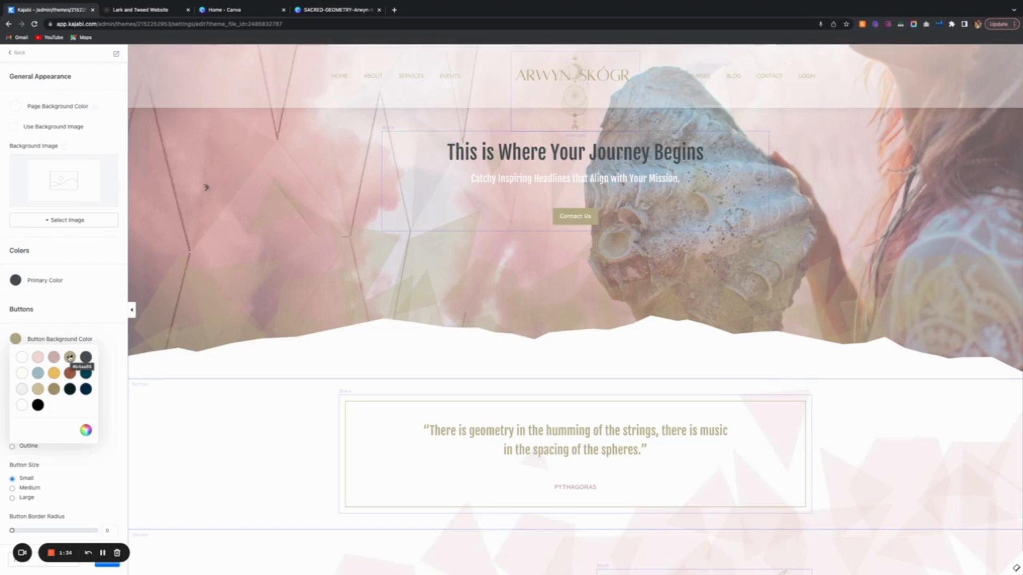
pyautogui.click(69, 357)
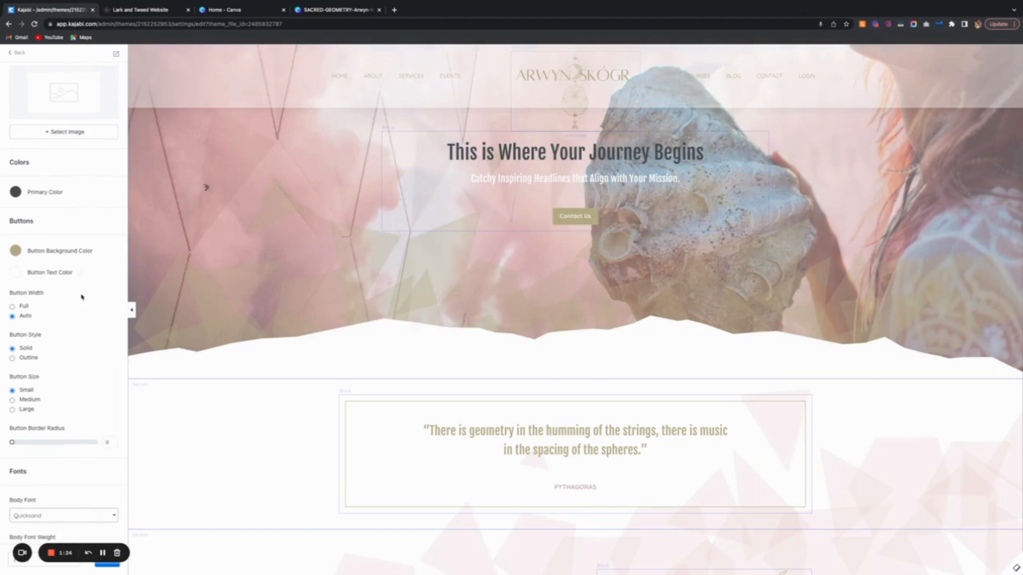
pyautogui.click(12, 307)
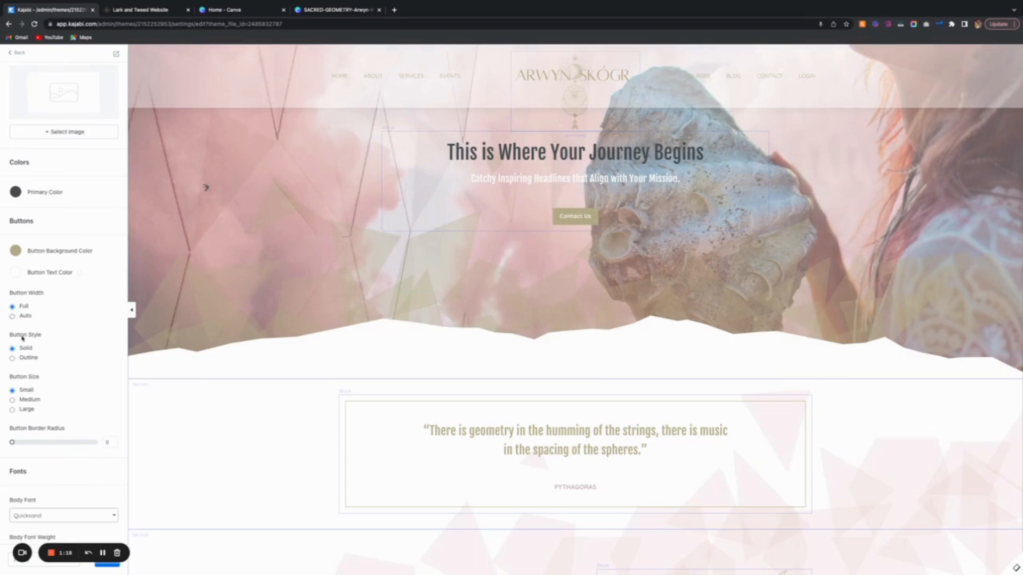
pyautogui.click(11, 316)
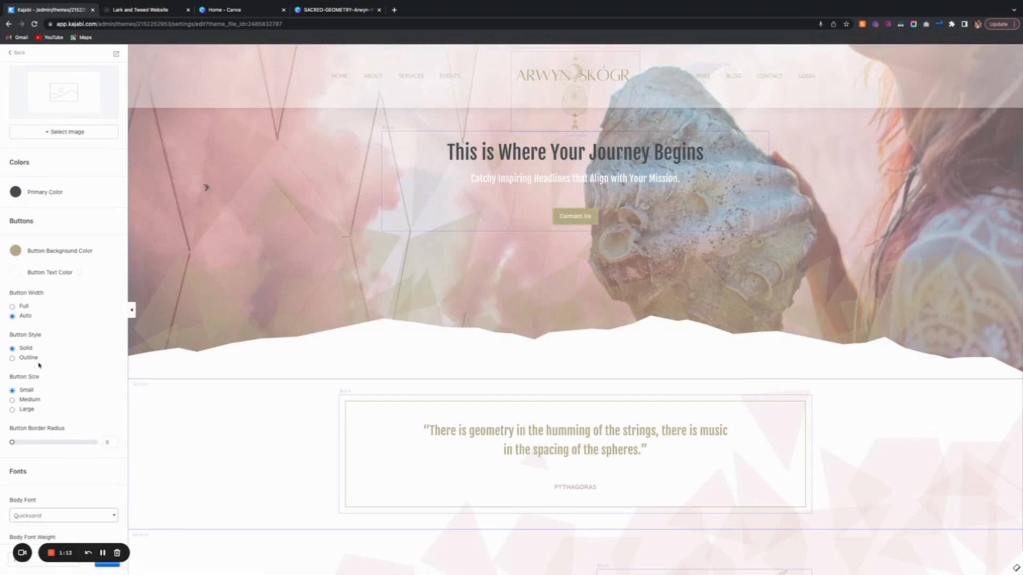
pyautogui.scroll(-3)
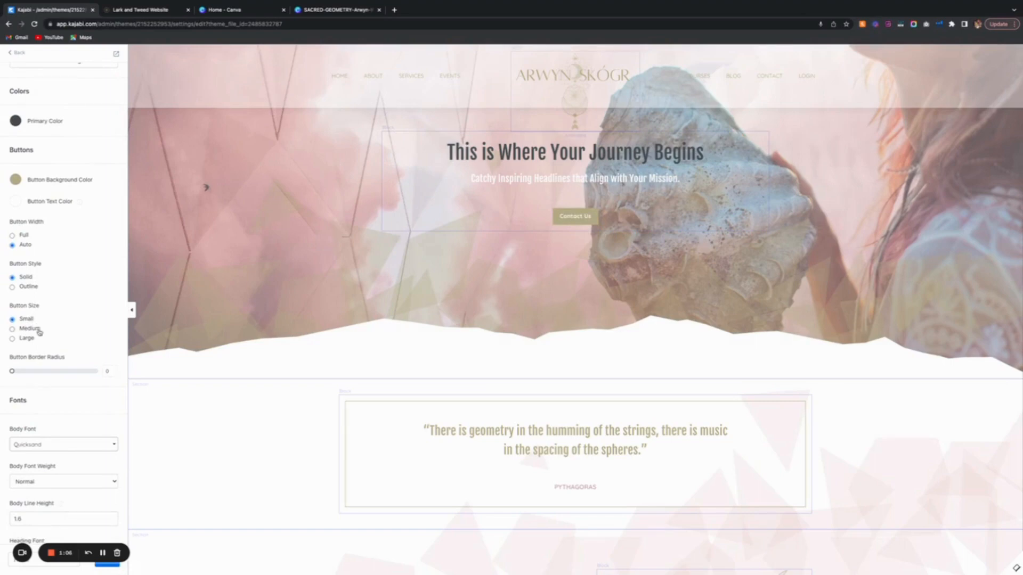
pyautogui.moveTo(44, 345)
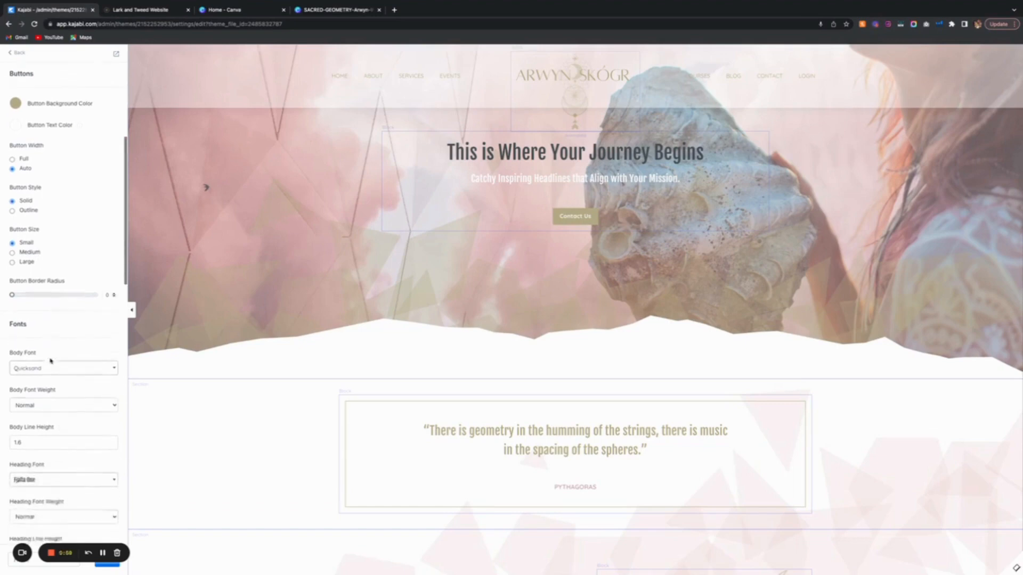
pyautogui.scroll(-3)
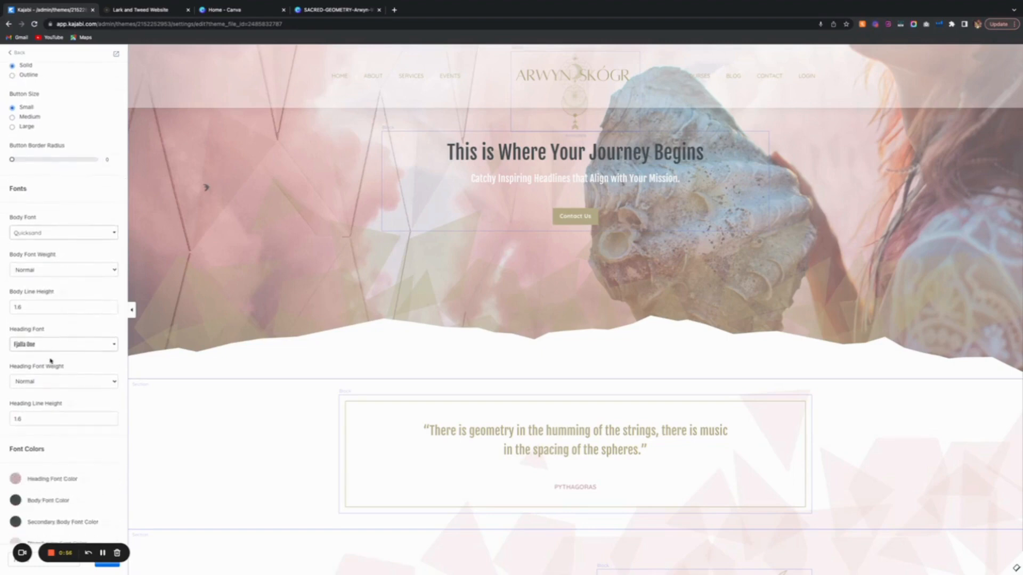
pyautogui.moveTo(65, 270)
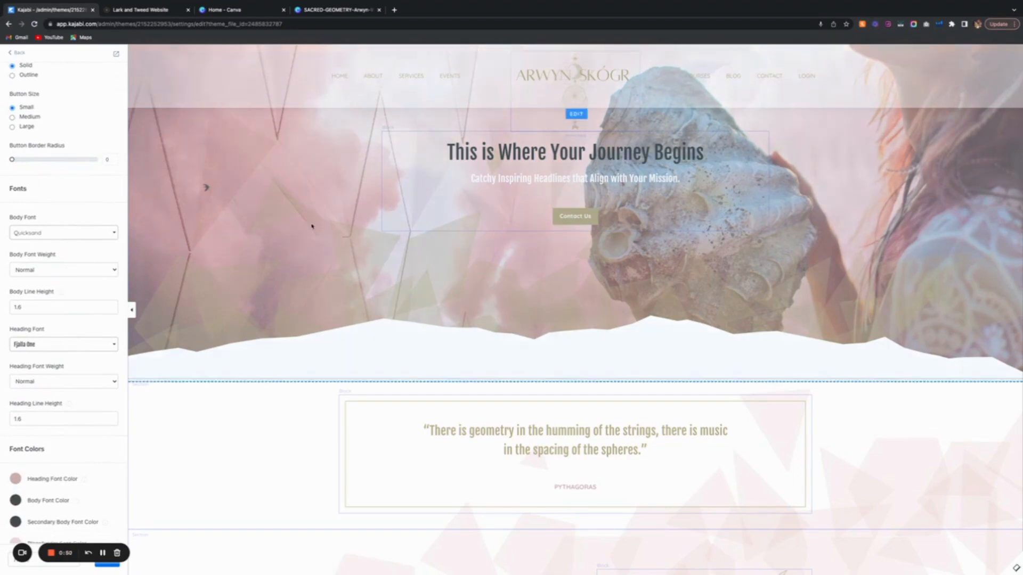
pyautogui.scroll(-3)
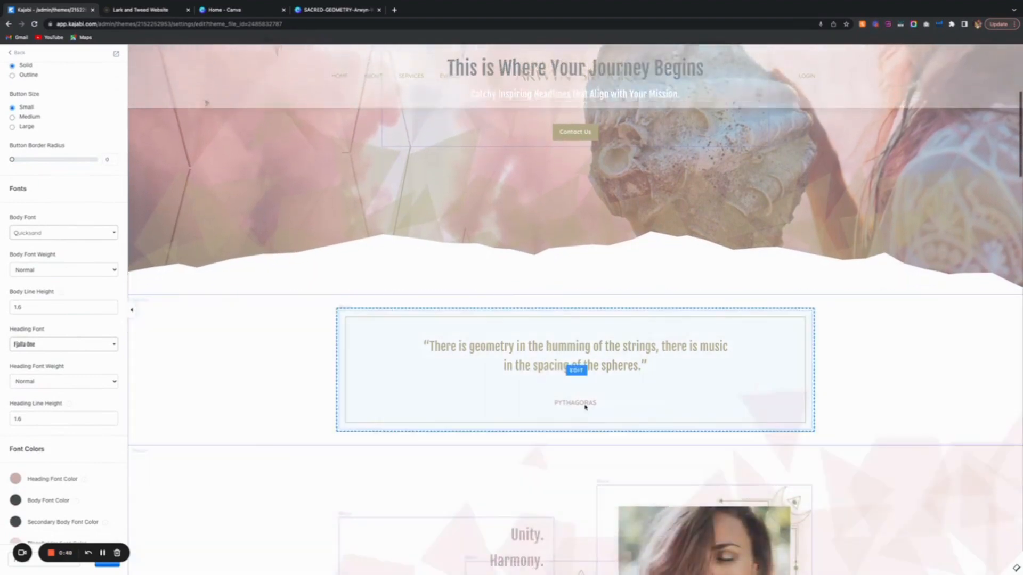
pyautogui.scroll(-3)
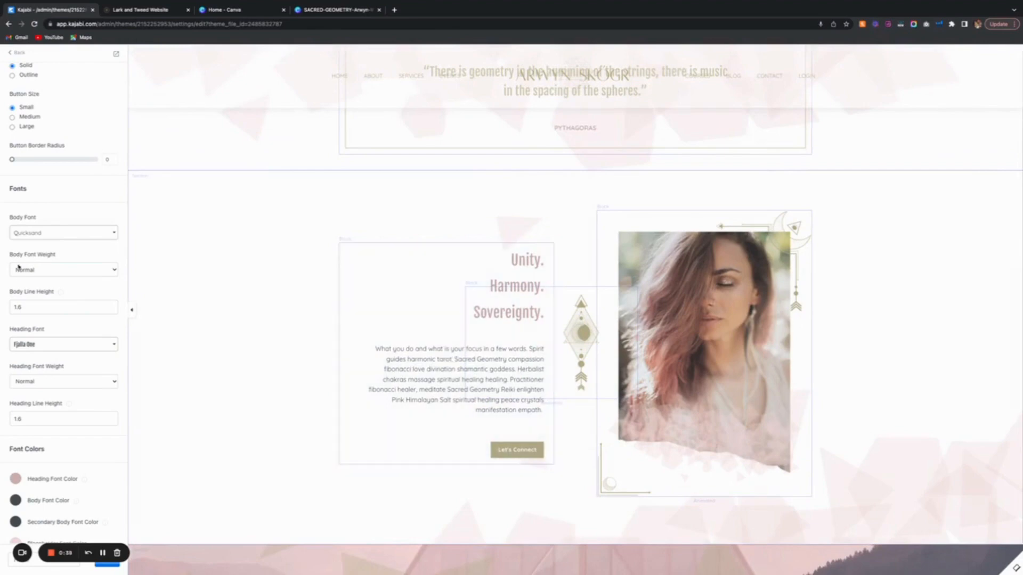
pyautogui.click(63, 270)
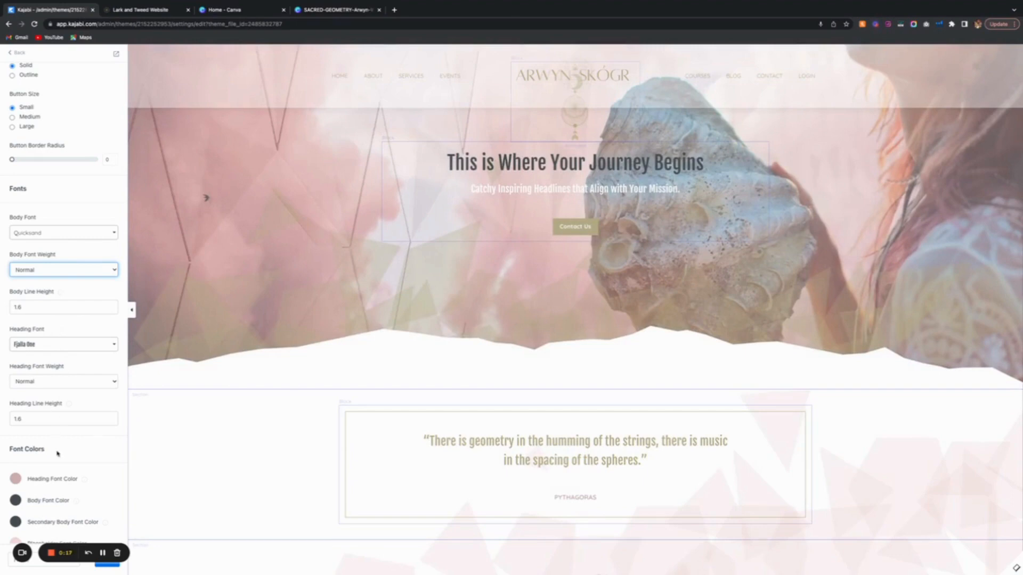
pyautogui.scroll(-3)
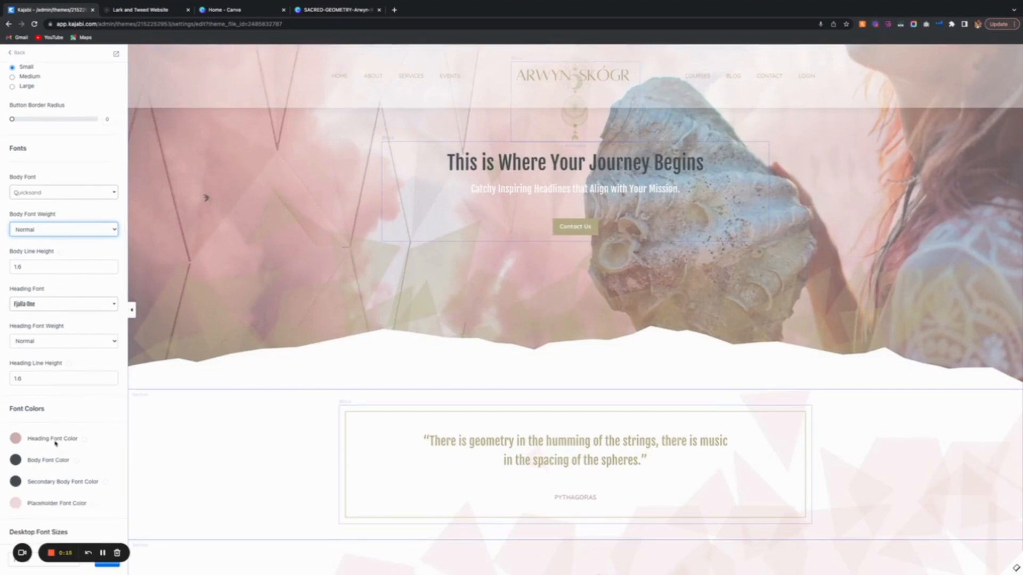
pyautogui.scroll(-3)
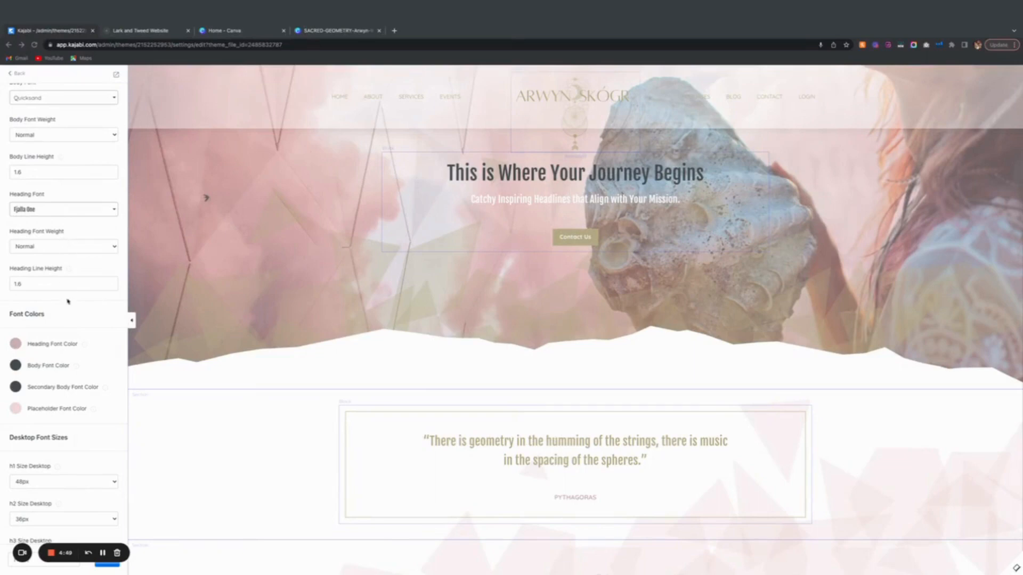
pyautogui.moveTo(36, 348)
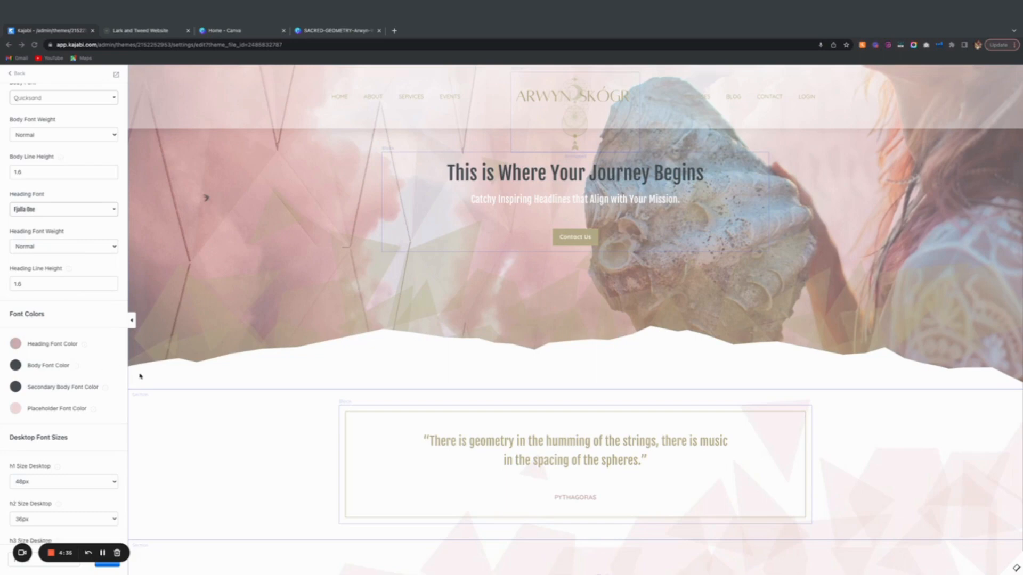
pyautogui.scroll(-3)
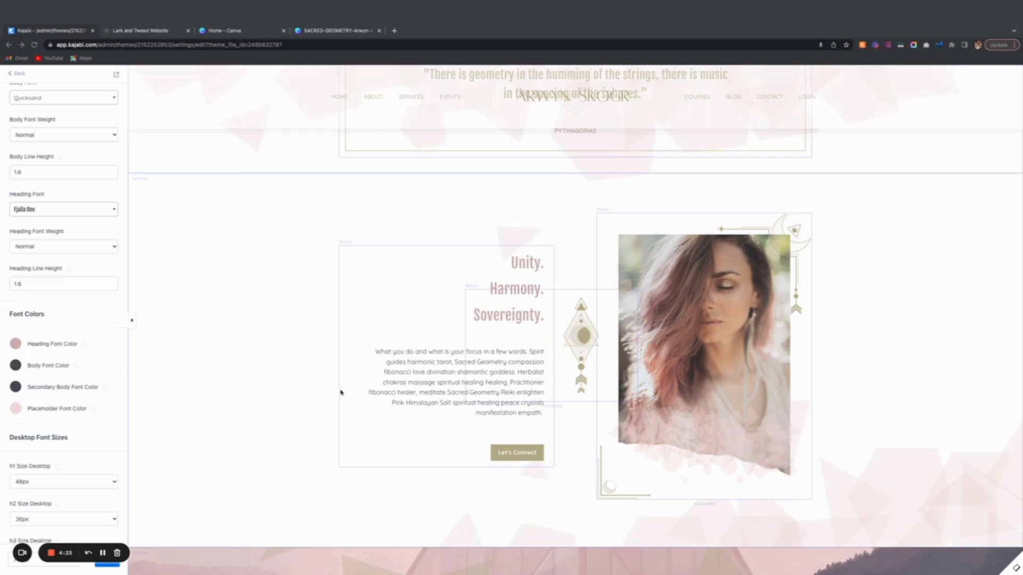
pyautogui.click(18, 74)
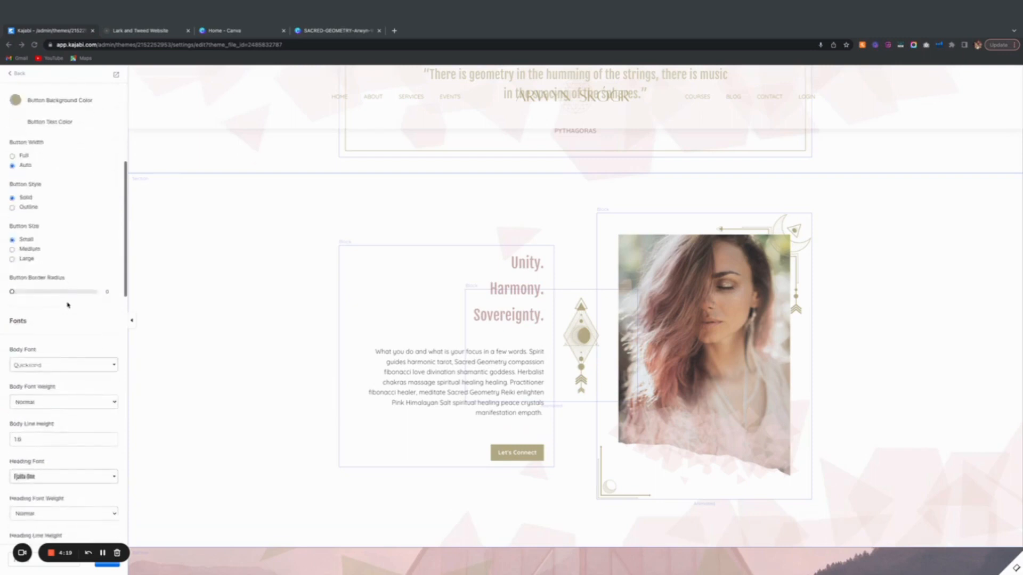
pyautogui.scroll(-3)
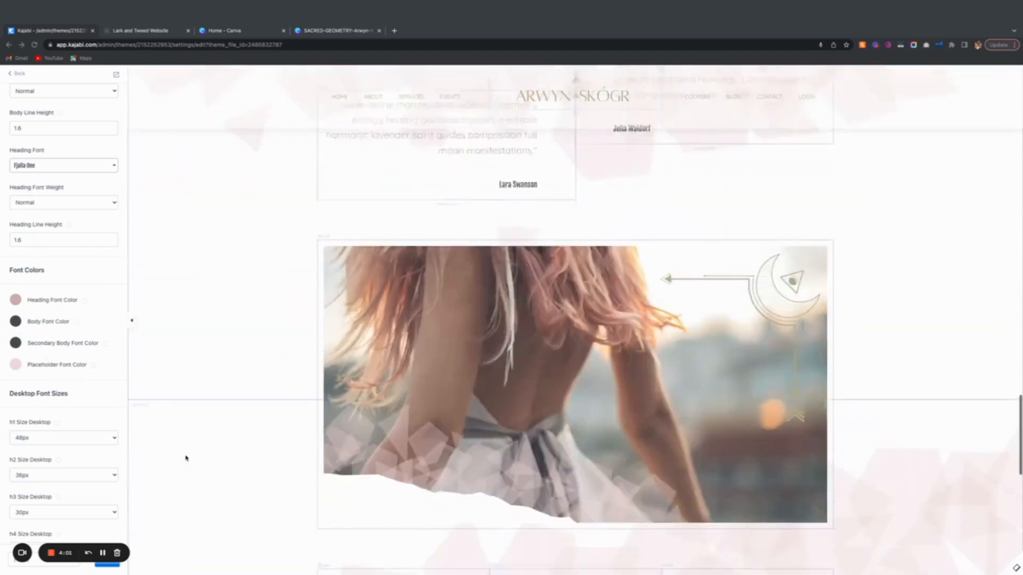
pyautogui.scroll(-3)
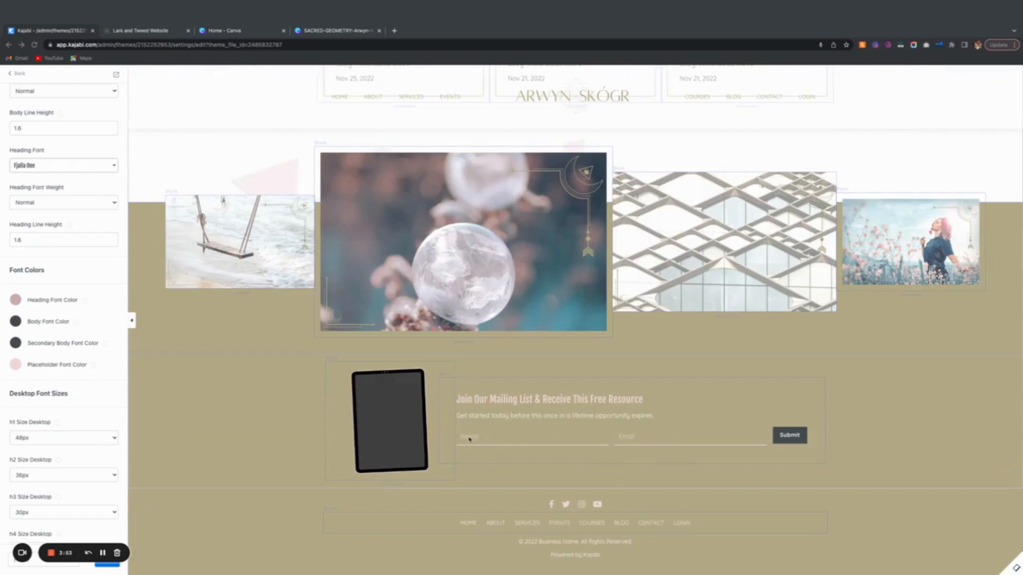
pyautogui.moveTo(632, 436)
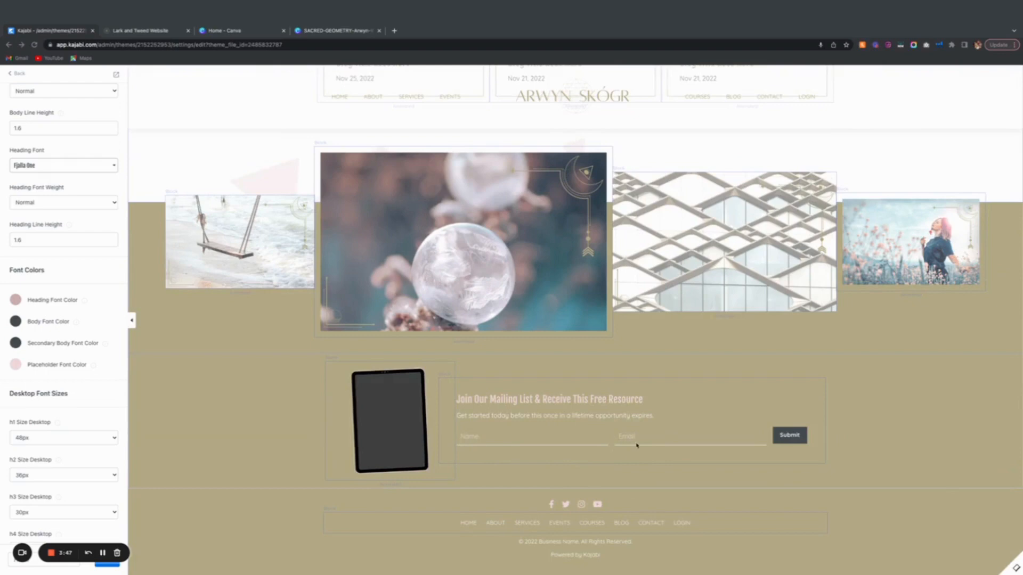
pyautogui.moveTo(204, 418)
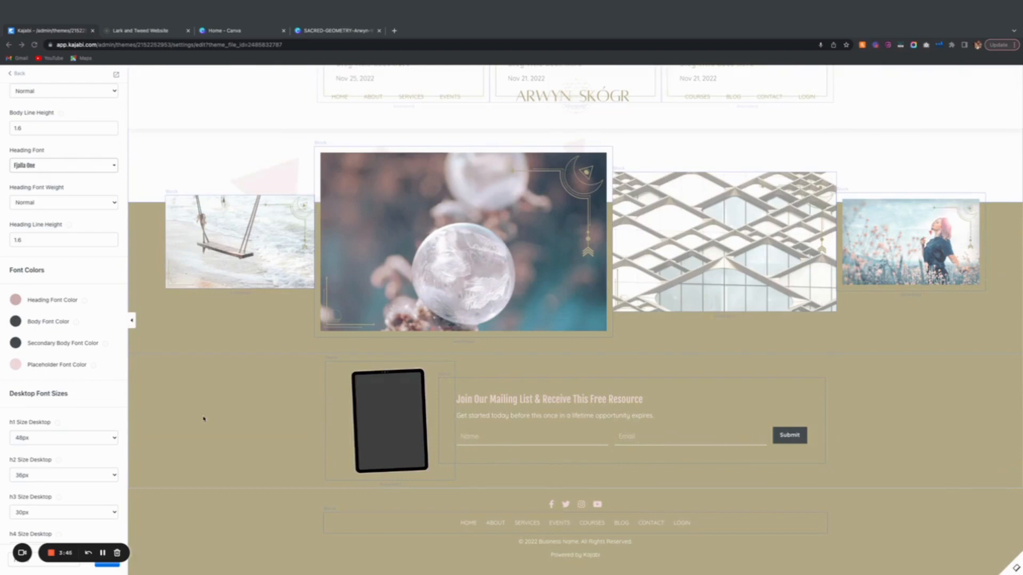
pyautogui.scroll(-3)
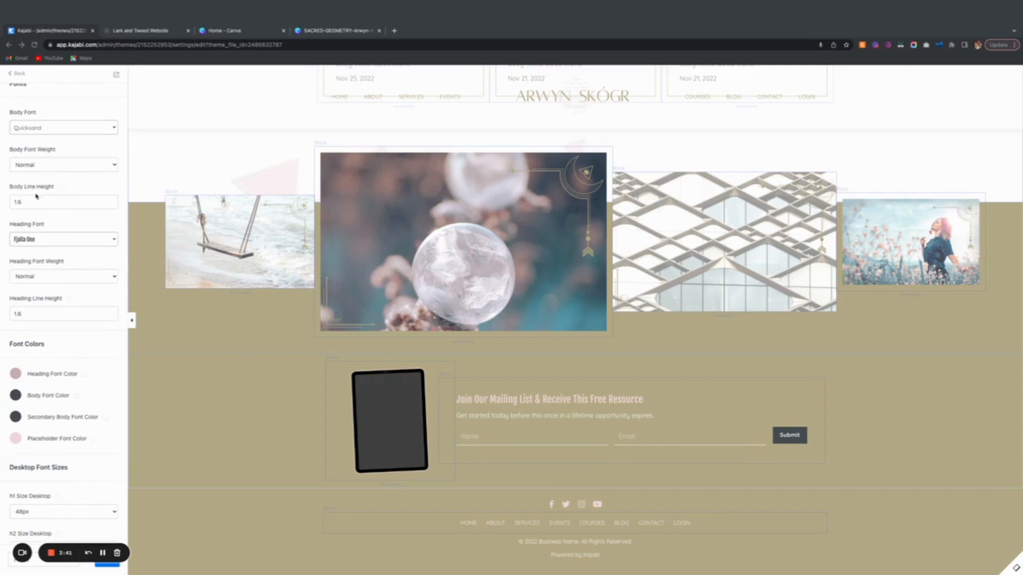
pyautogui.moveTo(30, 317)
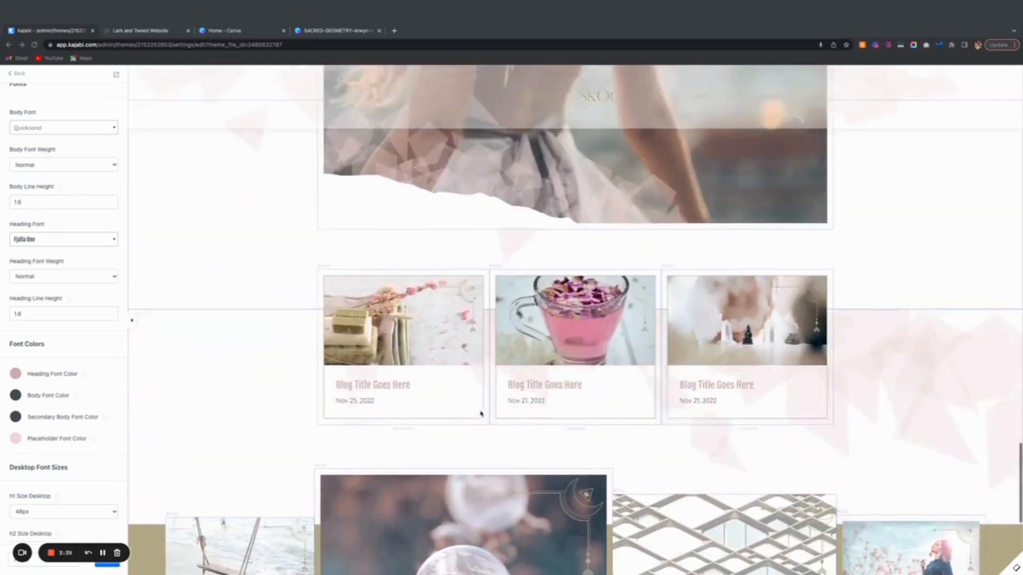
pyautogui.scroll(-3)
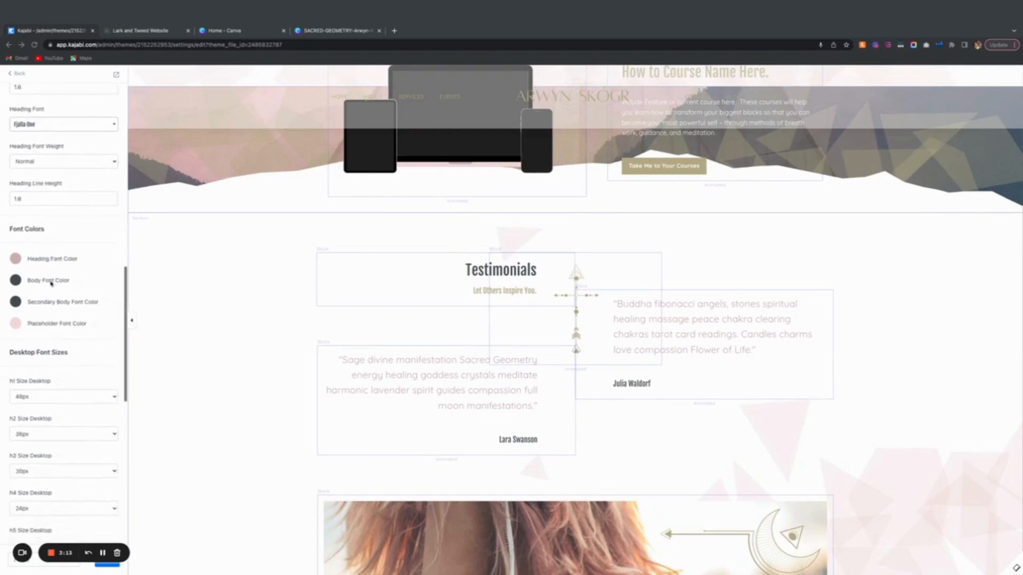
pyautogui.scroll(-3)
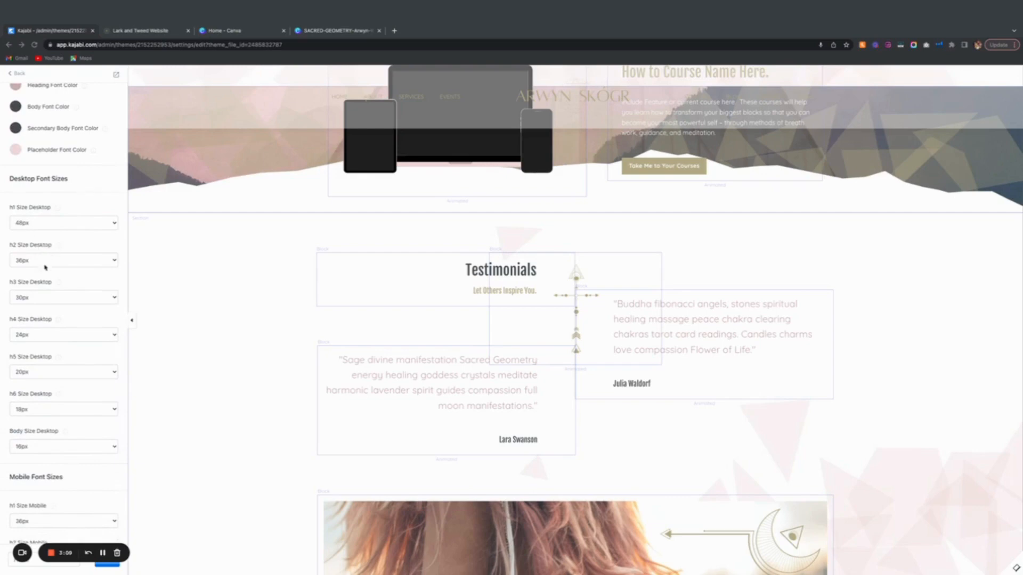
pyautogui.scroll(-3)
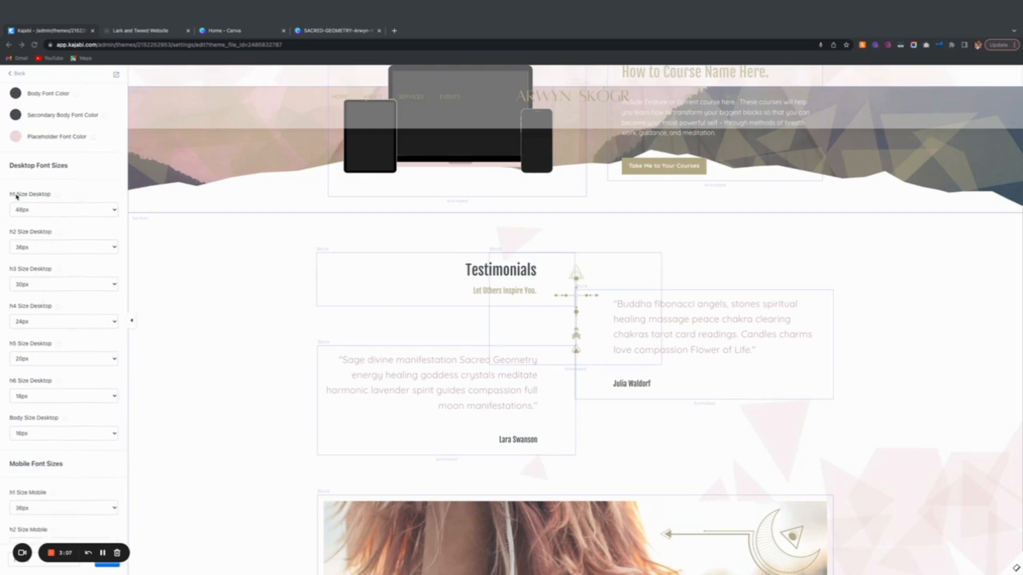
pyautogui.moveTo(18, 236)
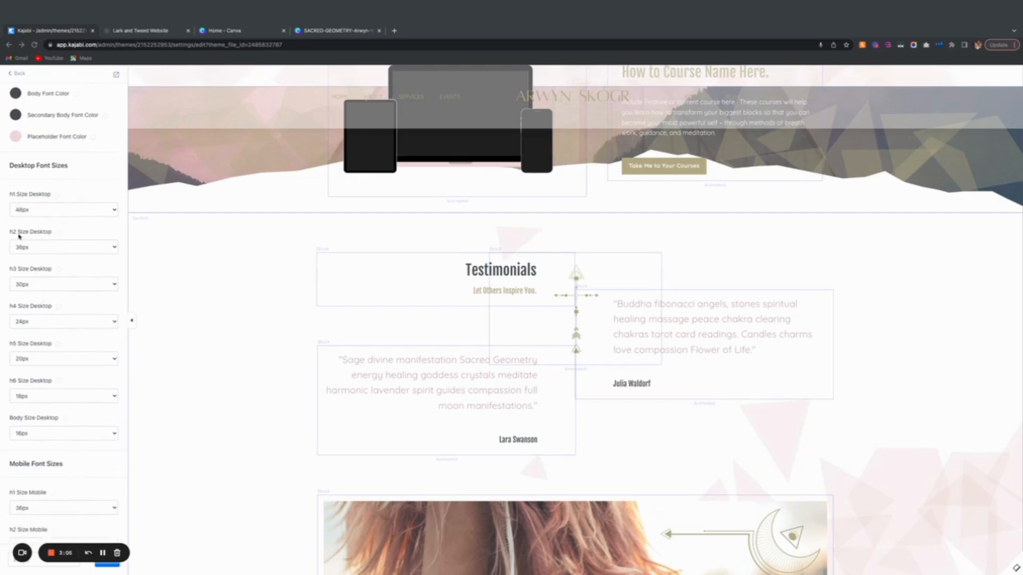
pyautogui.moveTo(9, 350)
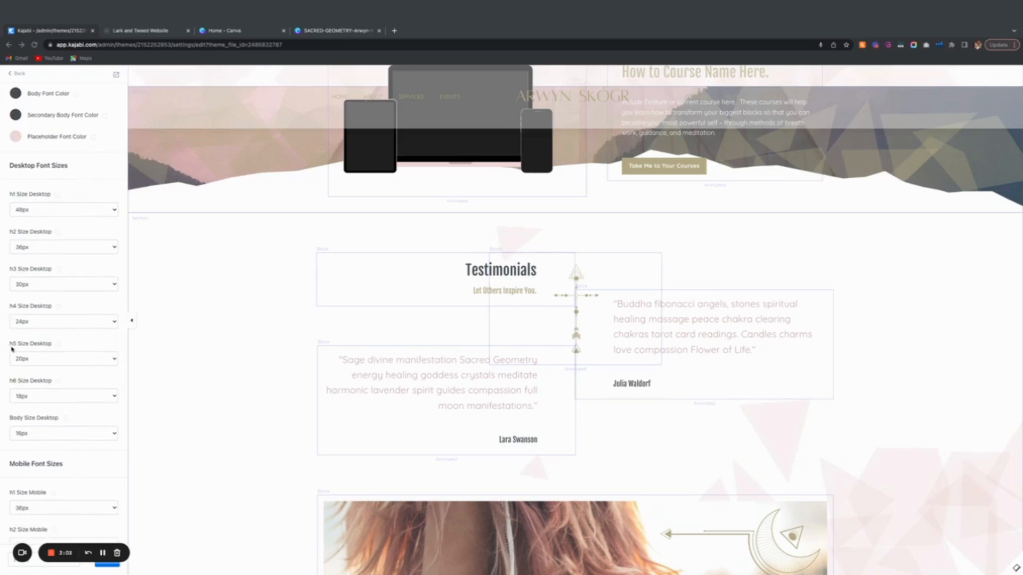
pyautogui.moveTo(13, 392)
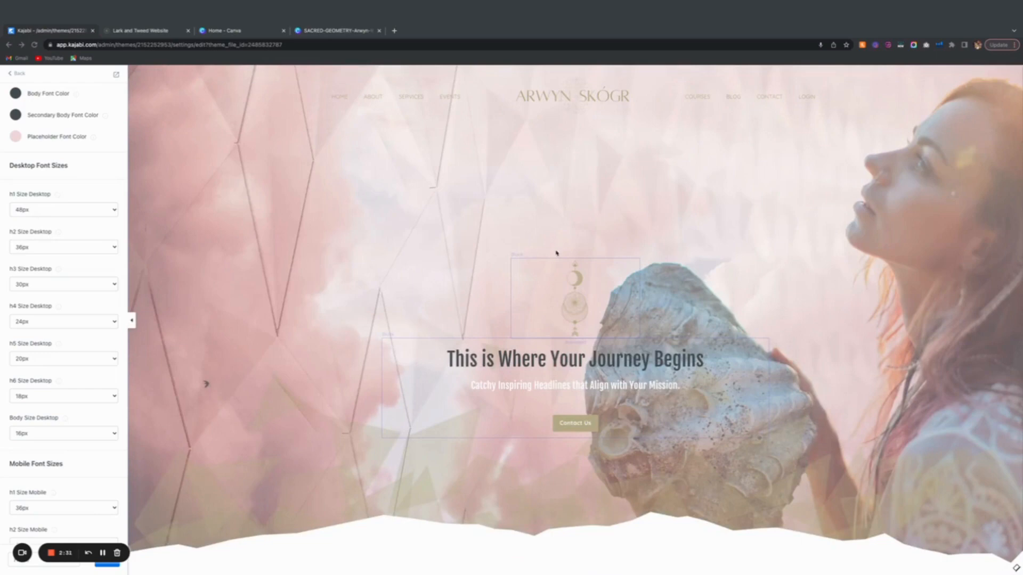
pyautogui.moveTo(491, 370)
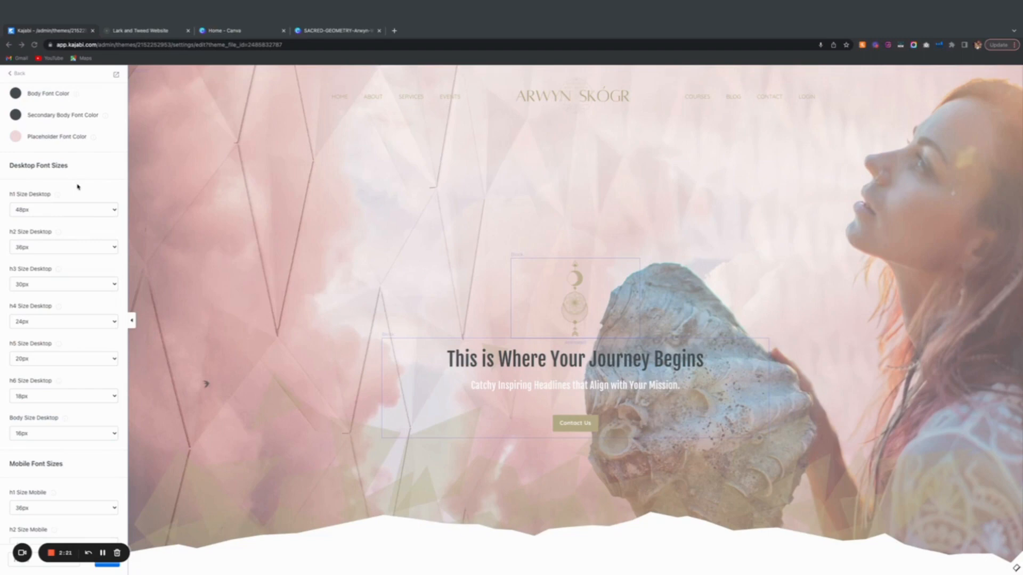
pyautogui.moveTo(77, 186)
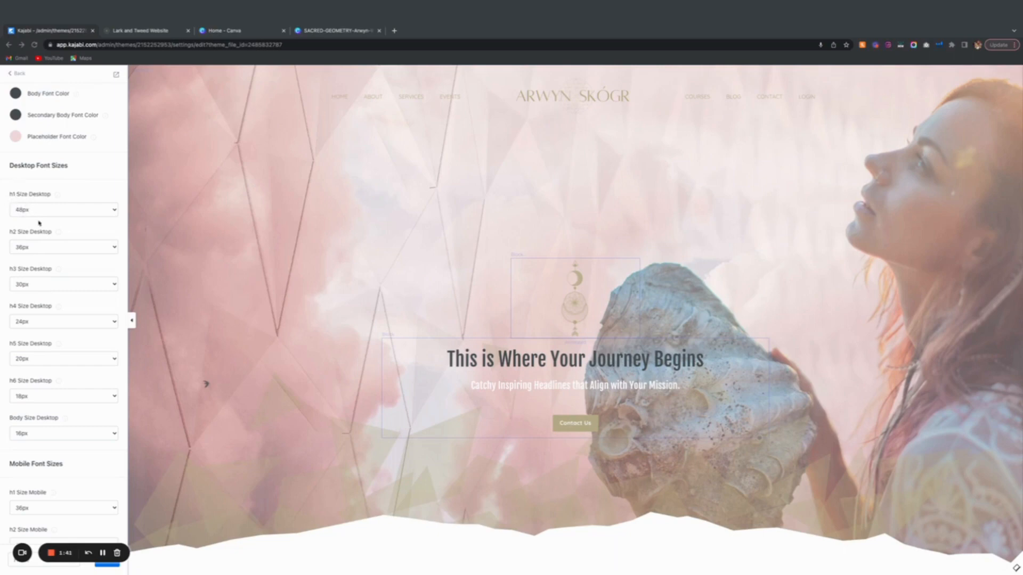
pyautogui.scroll(-3)
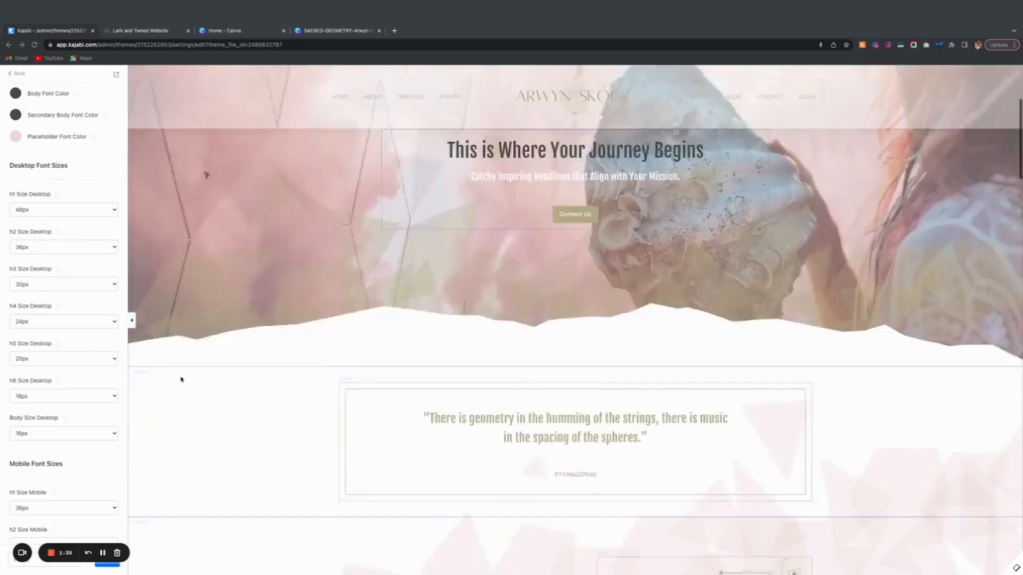
pyautogui.scroll(-3)
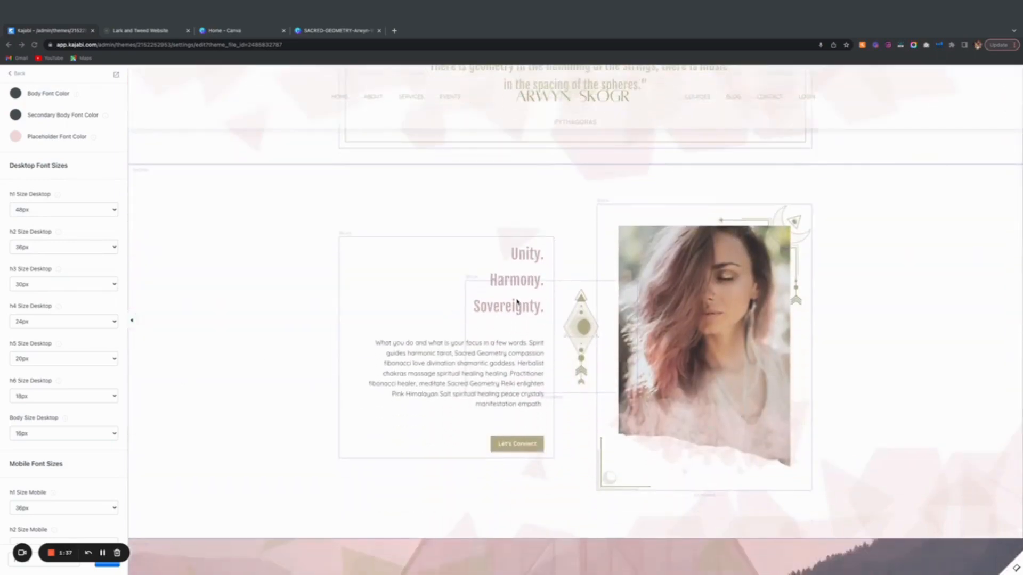
pyautogui.scroll(-3)
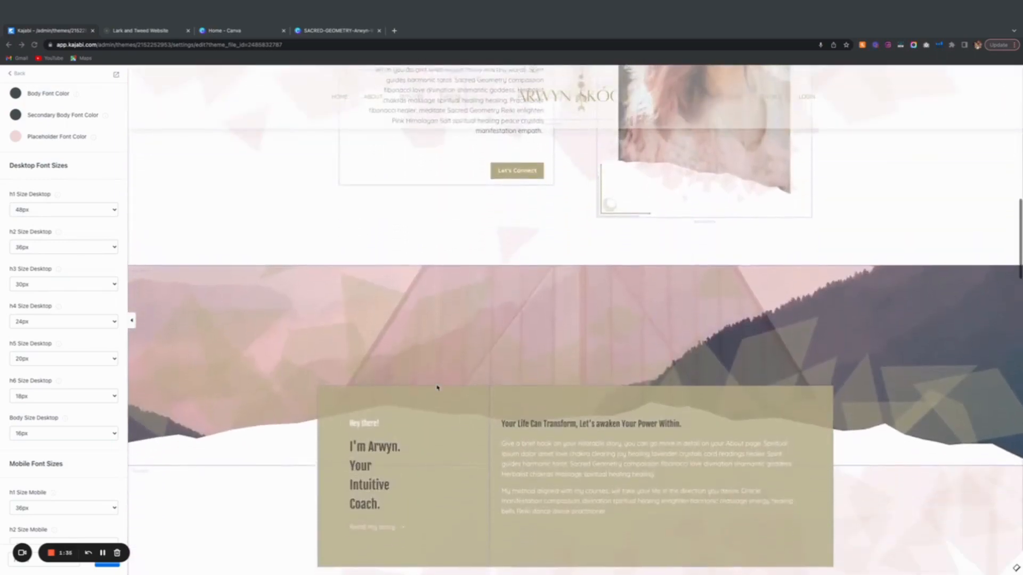
pyautogui.scroll(-3)
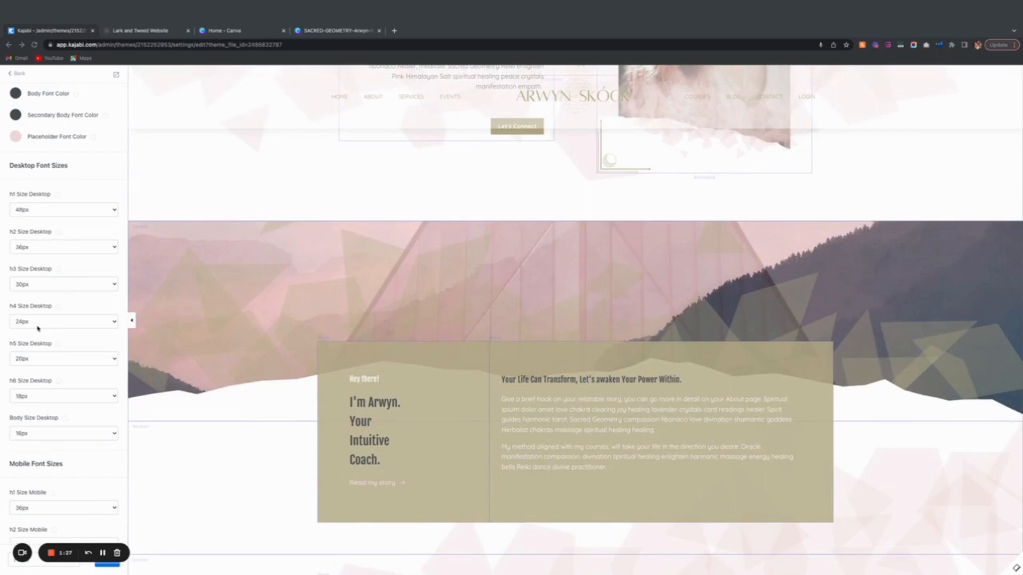
pyautogui.moveTo(36, 293)
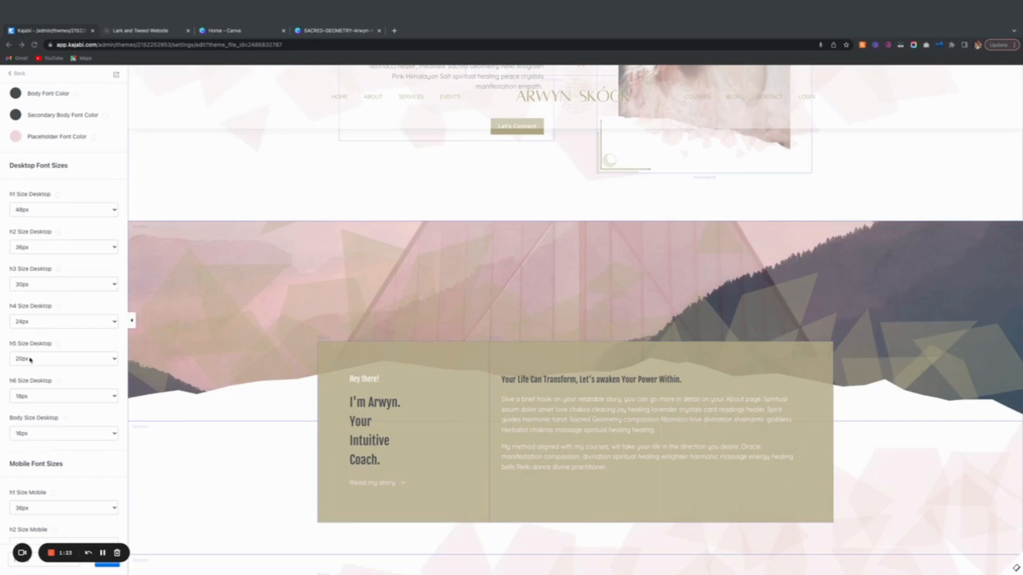
pyautogui.scroll(-3)
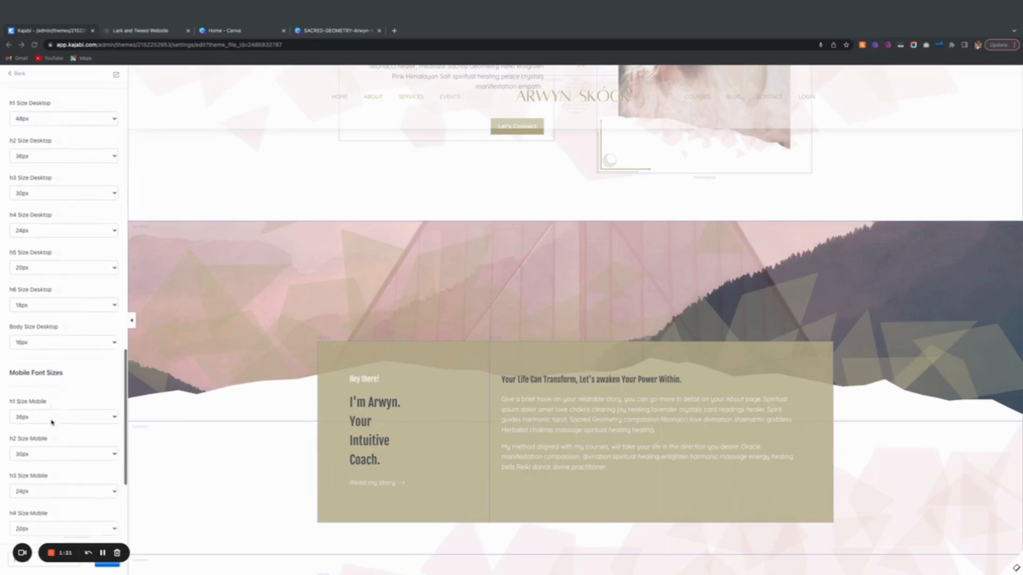
pyautogui.scroll(-3)
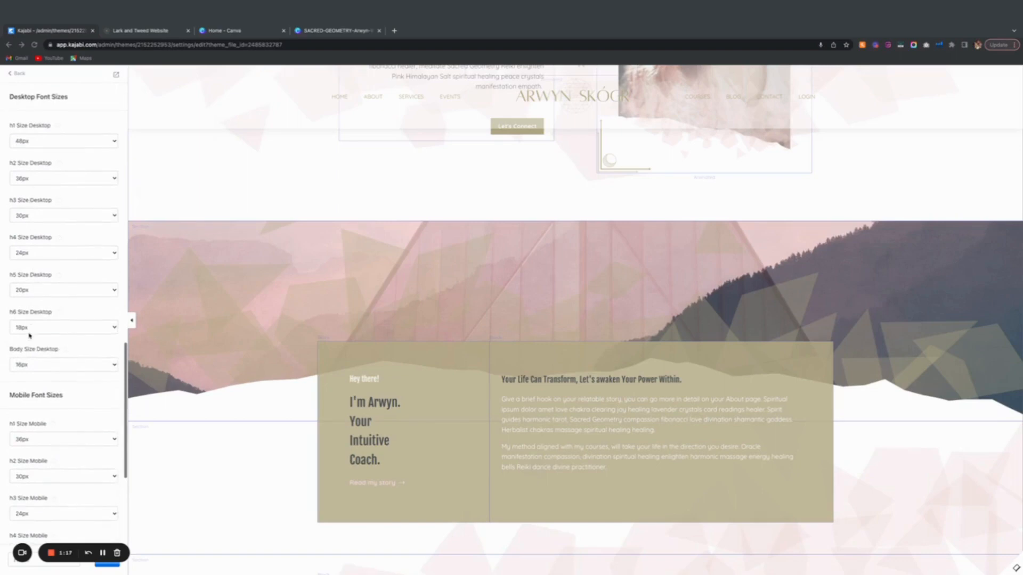
pyautogui.scroll(-3)
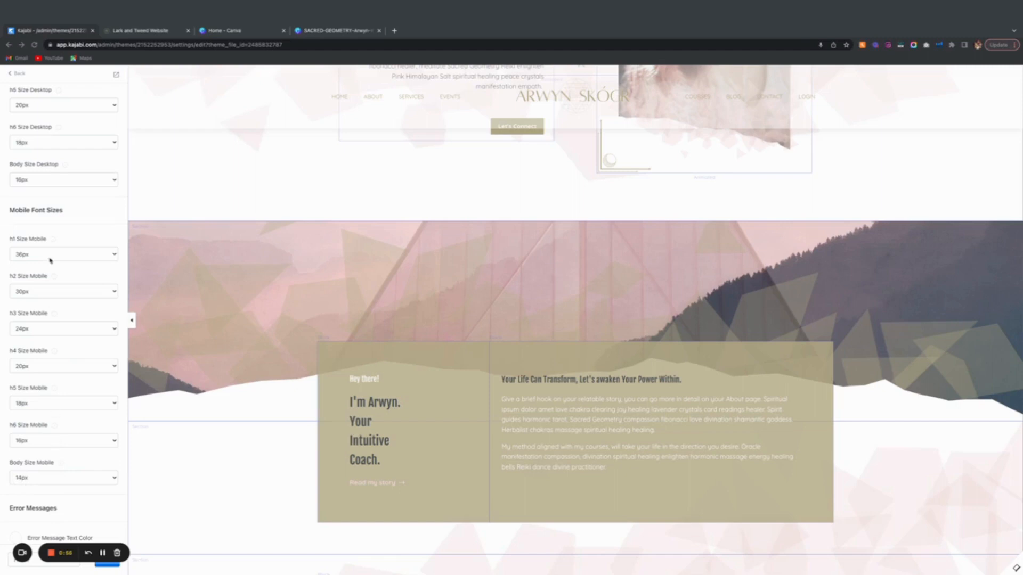
pyautogui.moveTo(31, 223)
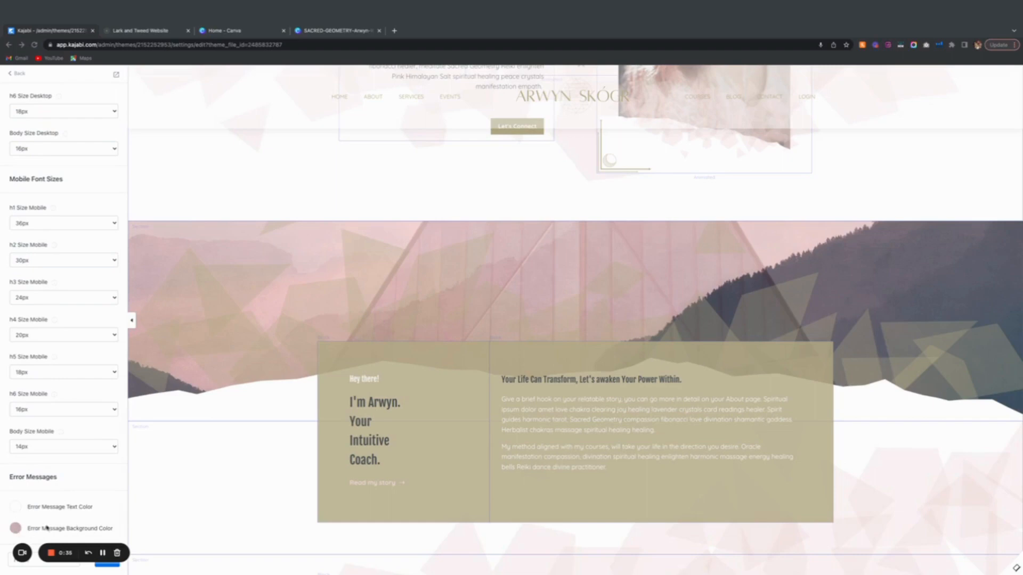
pyautogui.moveTo(237, 458)
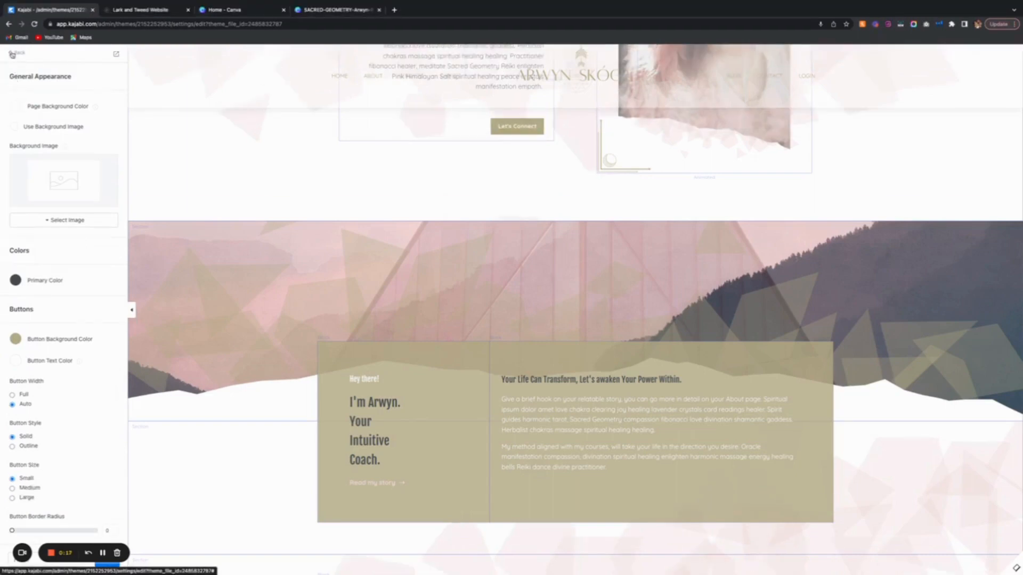
# Step: Leave the Style Guide for the theme settings list without changes
pyautogui.scroll(-3)
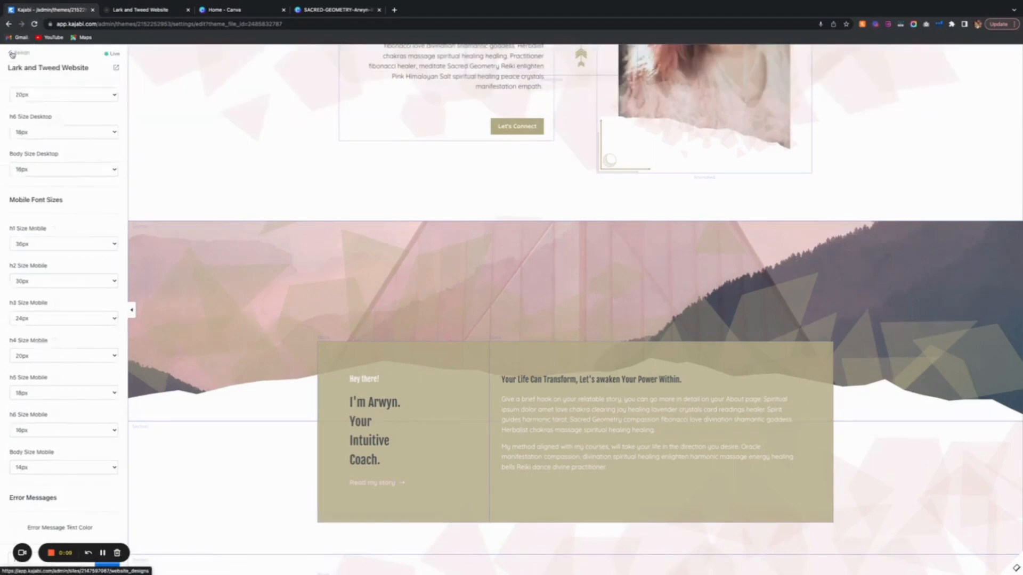
pyautogui.click(95, 94)
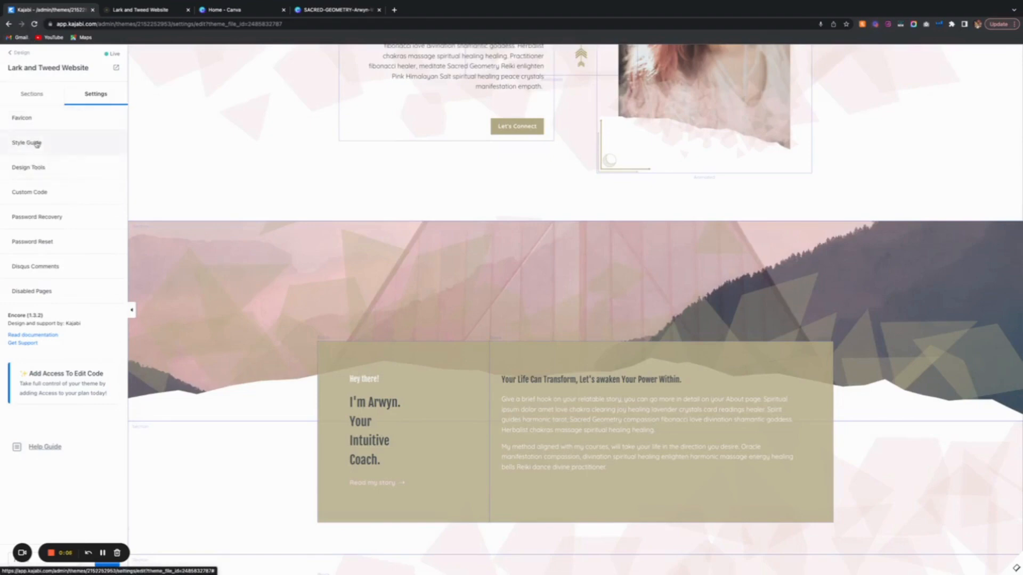
pyautogui.moveTo(83, 217)
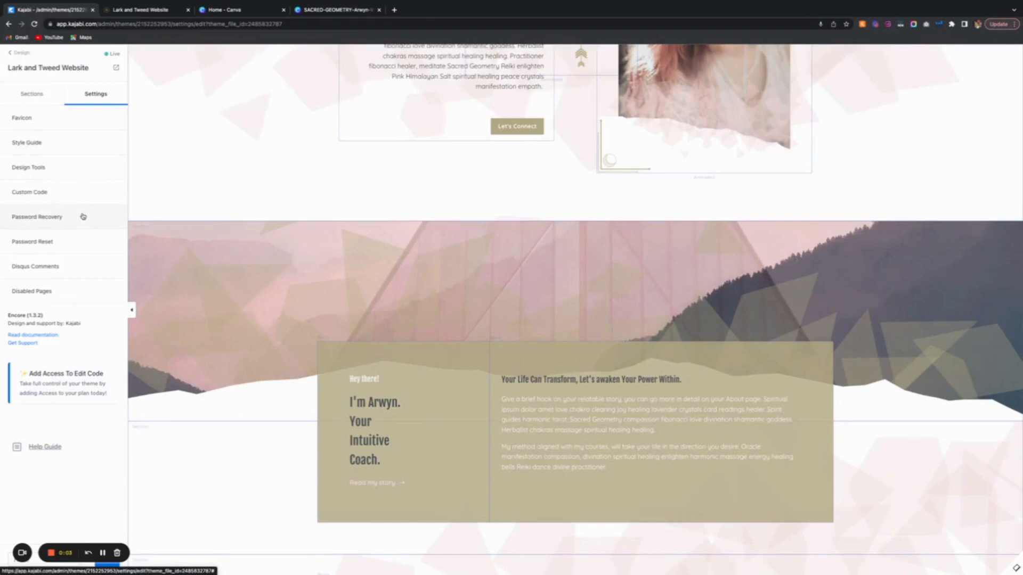